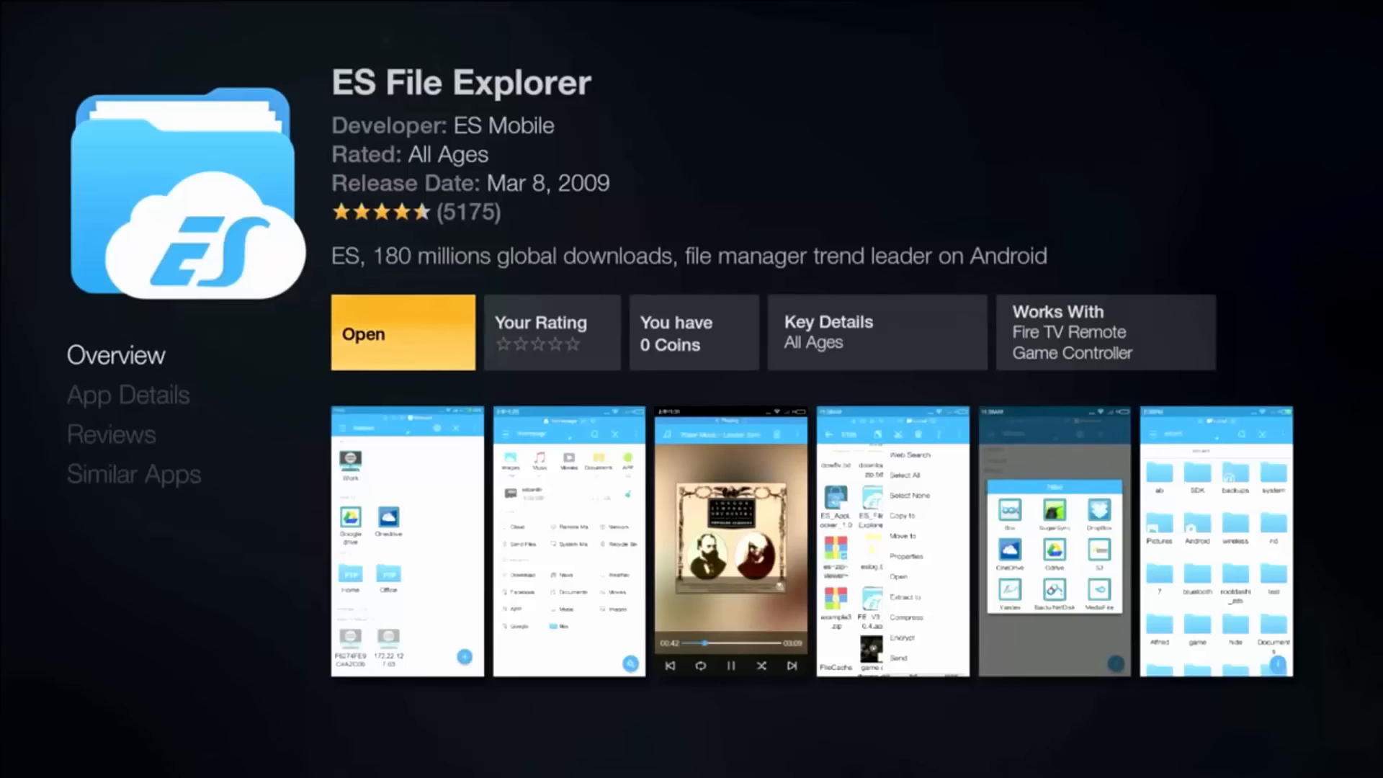
Open ES File Explorer from its Amazon Appstore page.
click(401, 333)
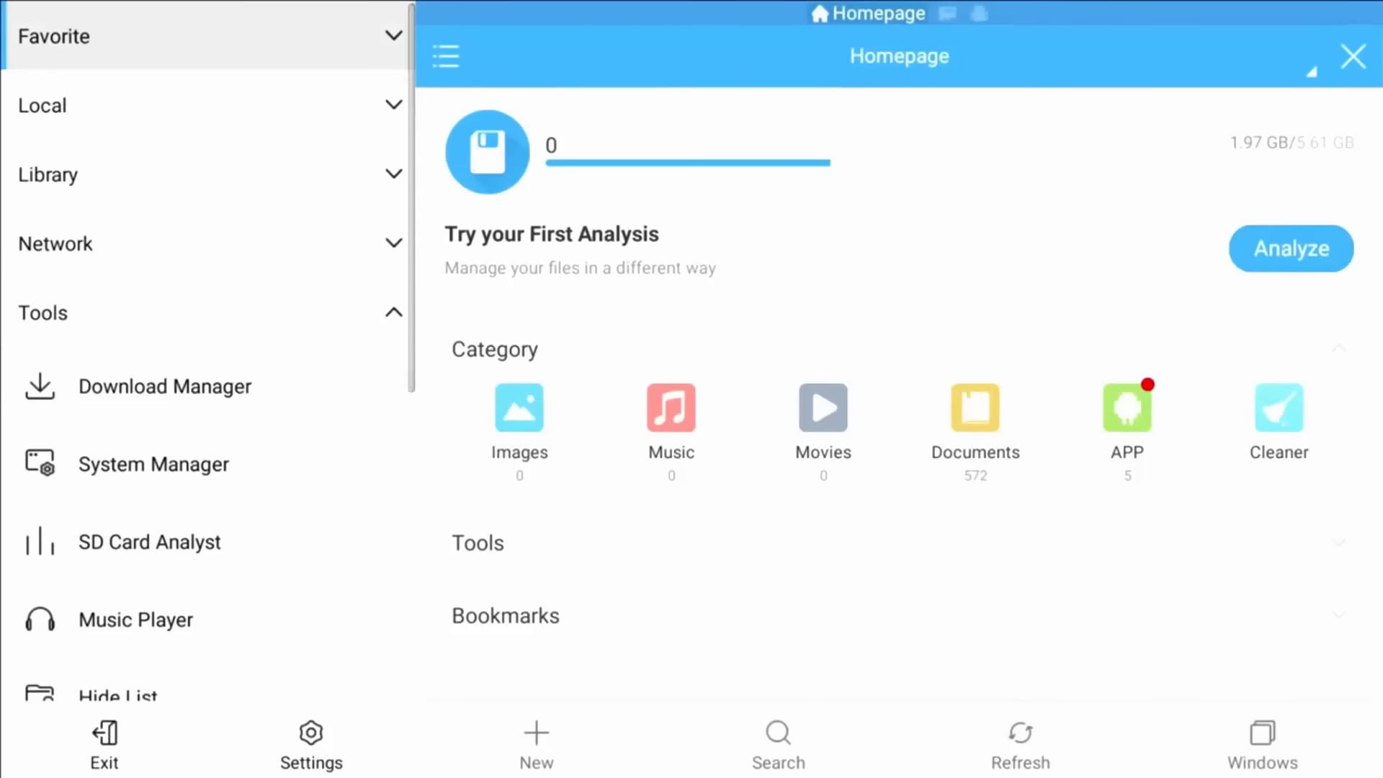
click(55, 36)
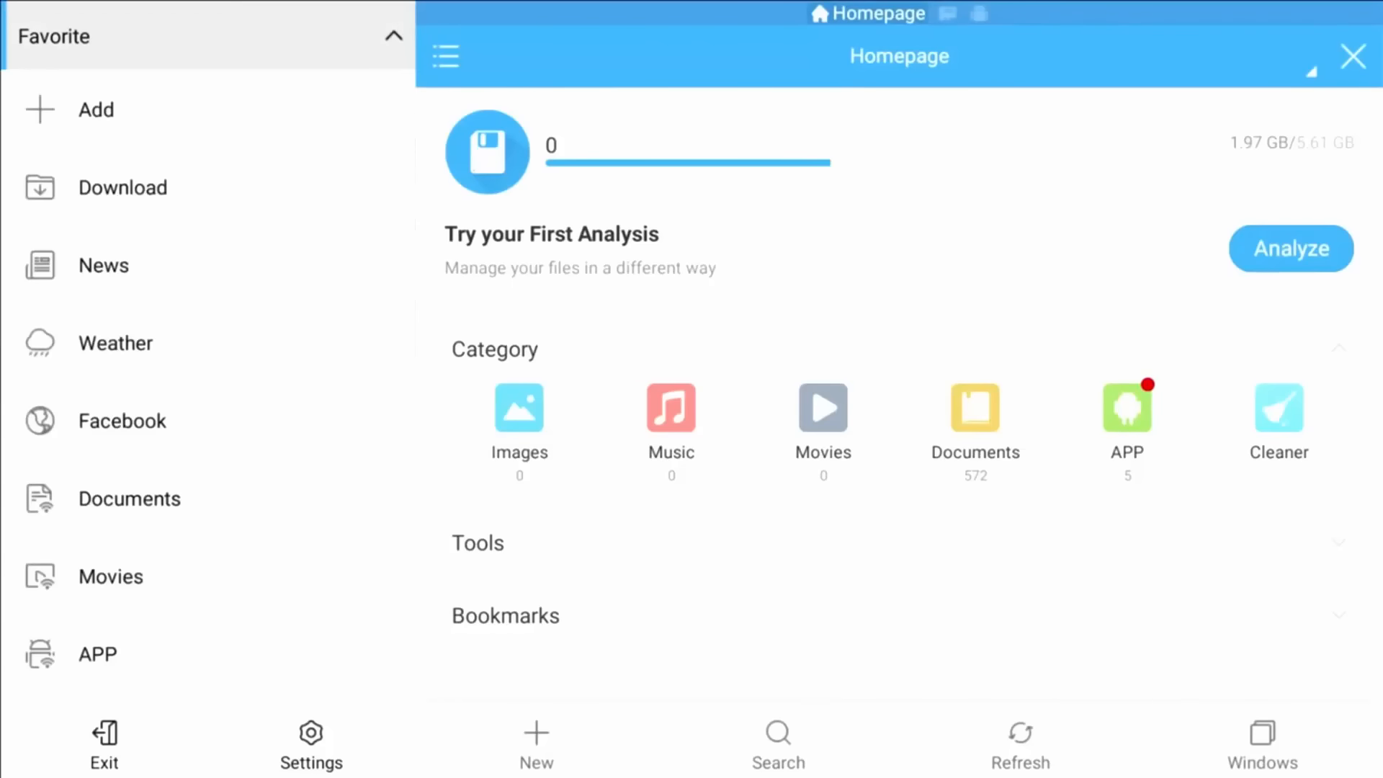
click(95, 108)
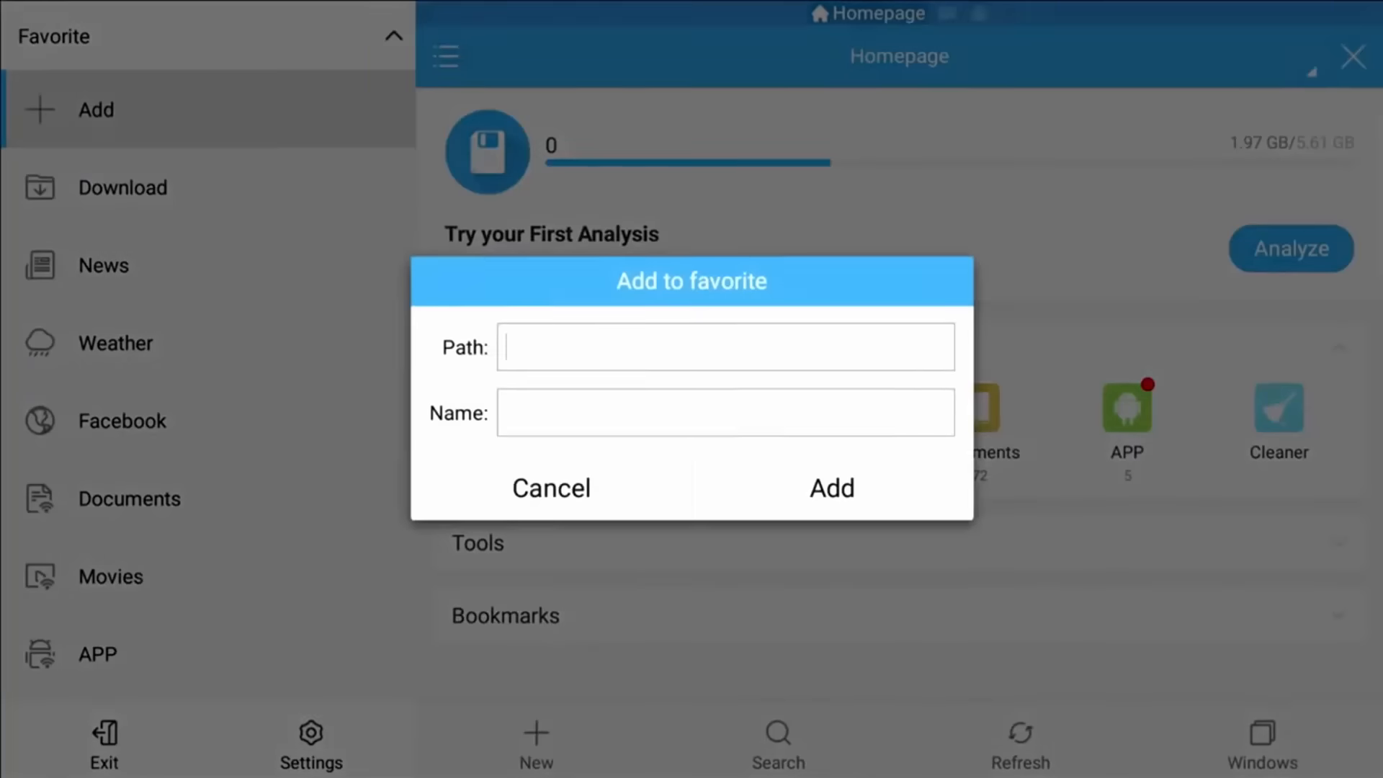
click(725, 346)
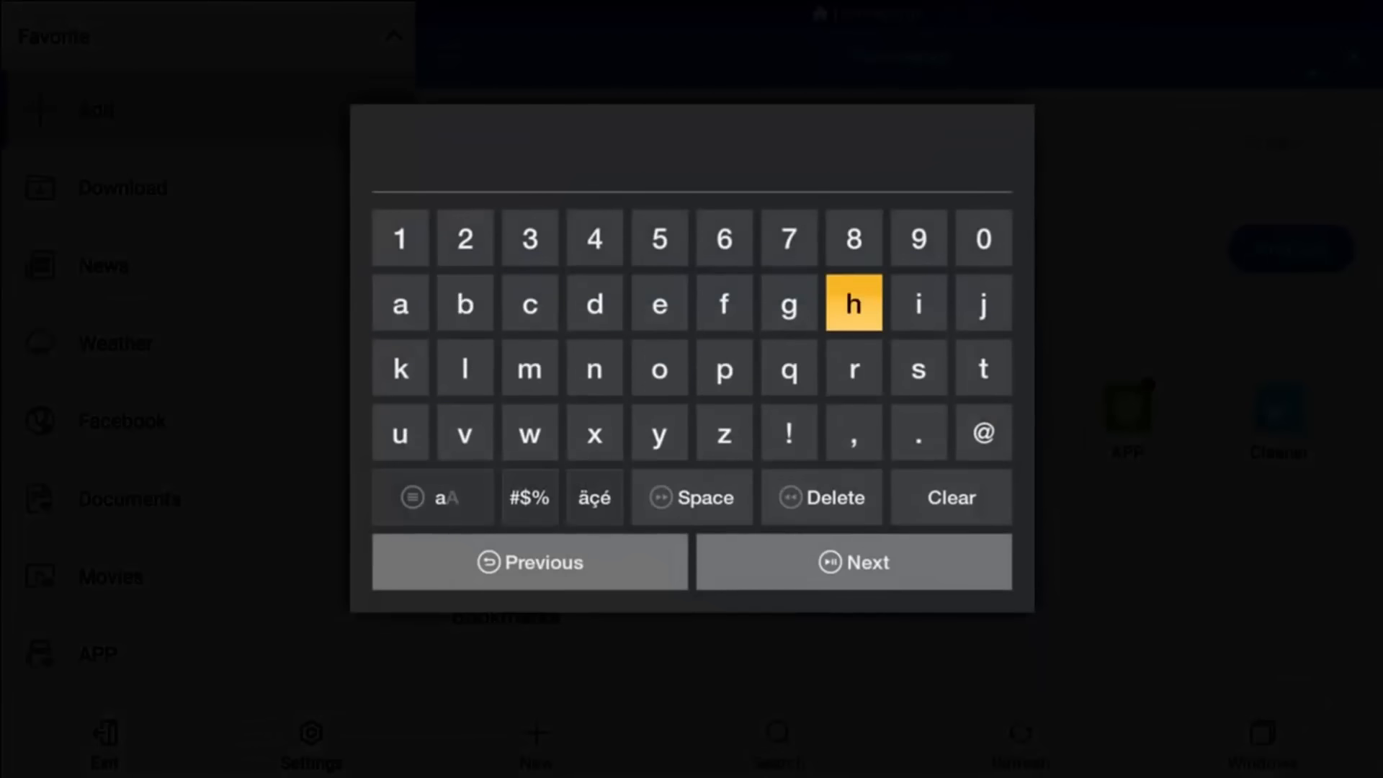
click(851, 303)
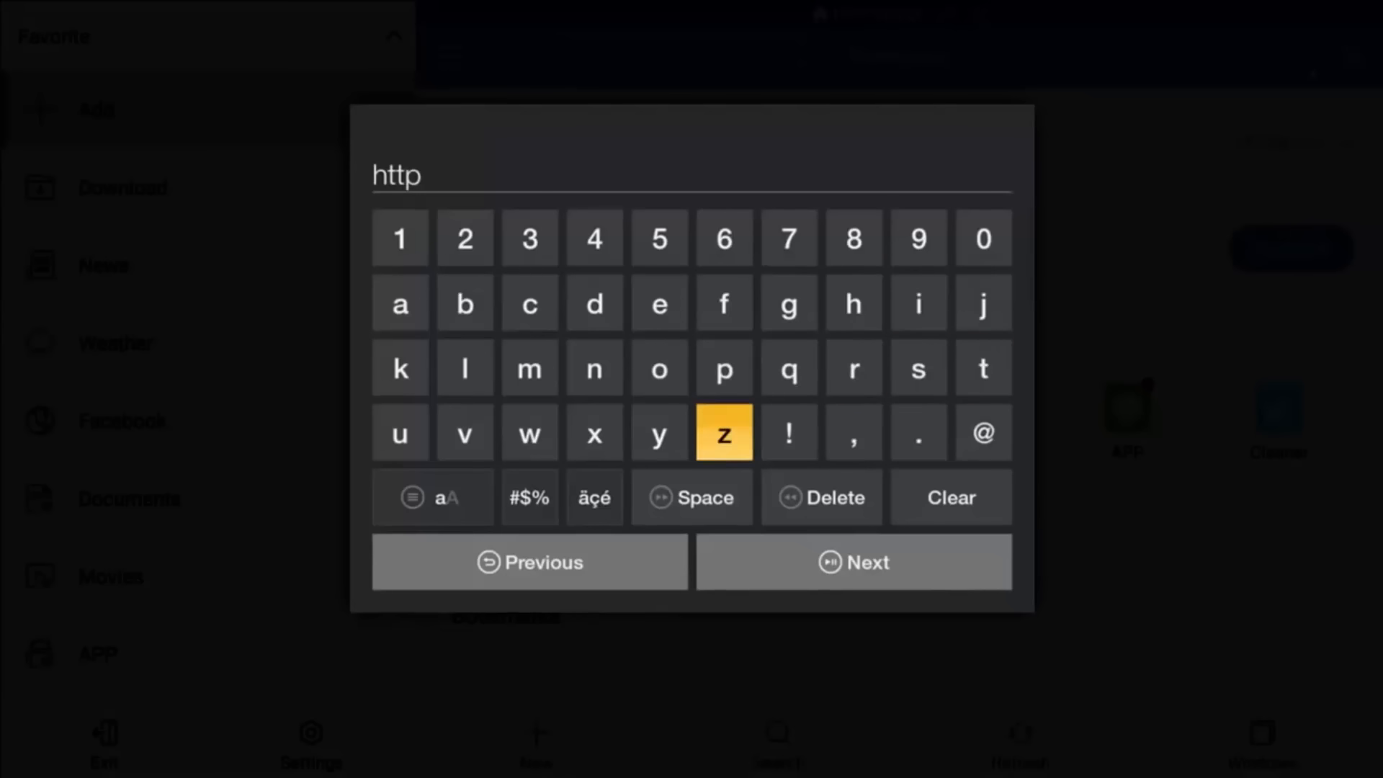
click(530, 496)
text(://kodi.t)
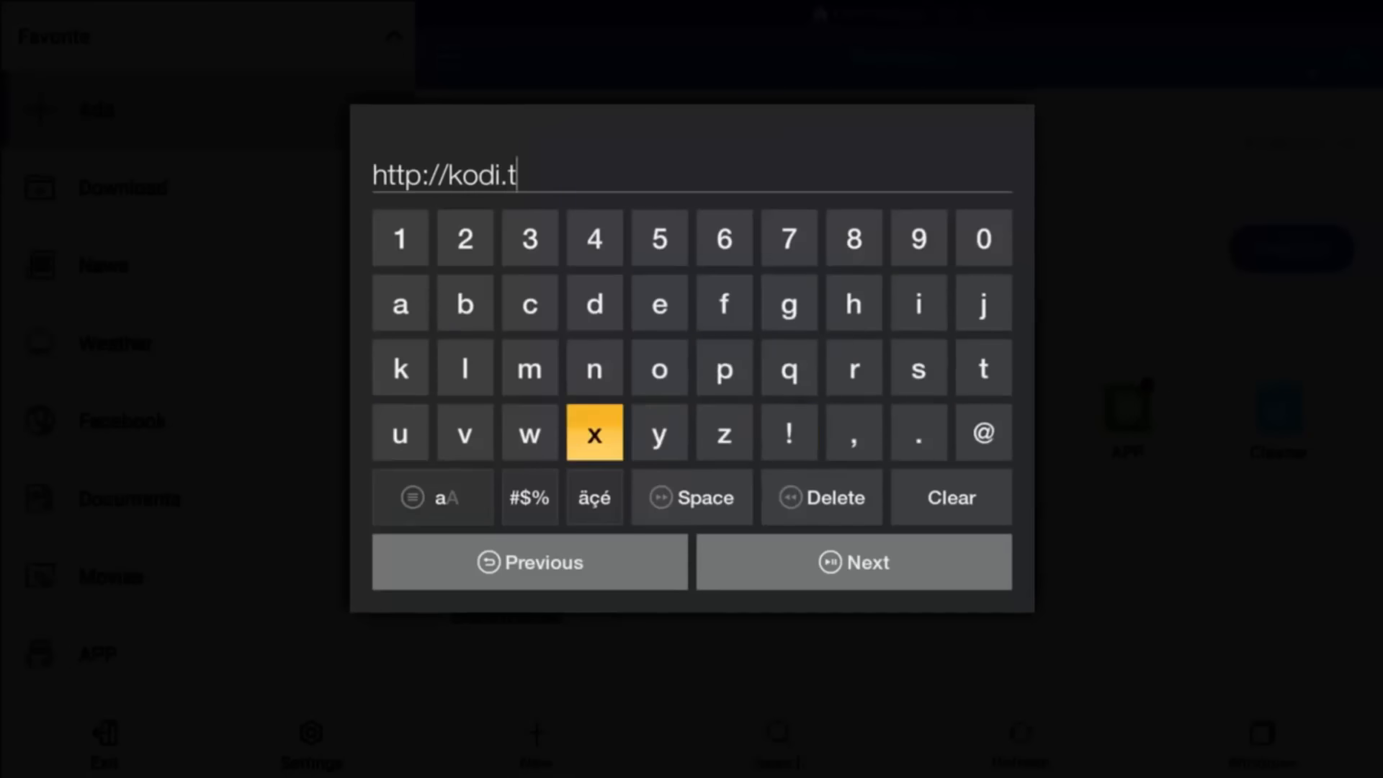
click(464, 433)
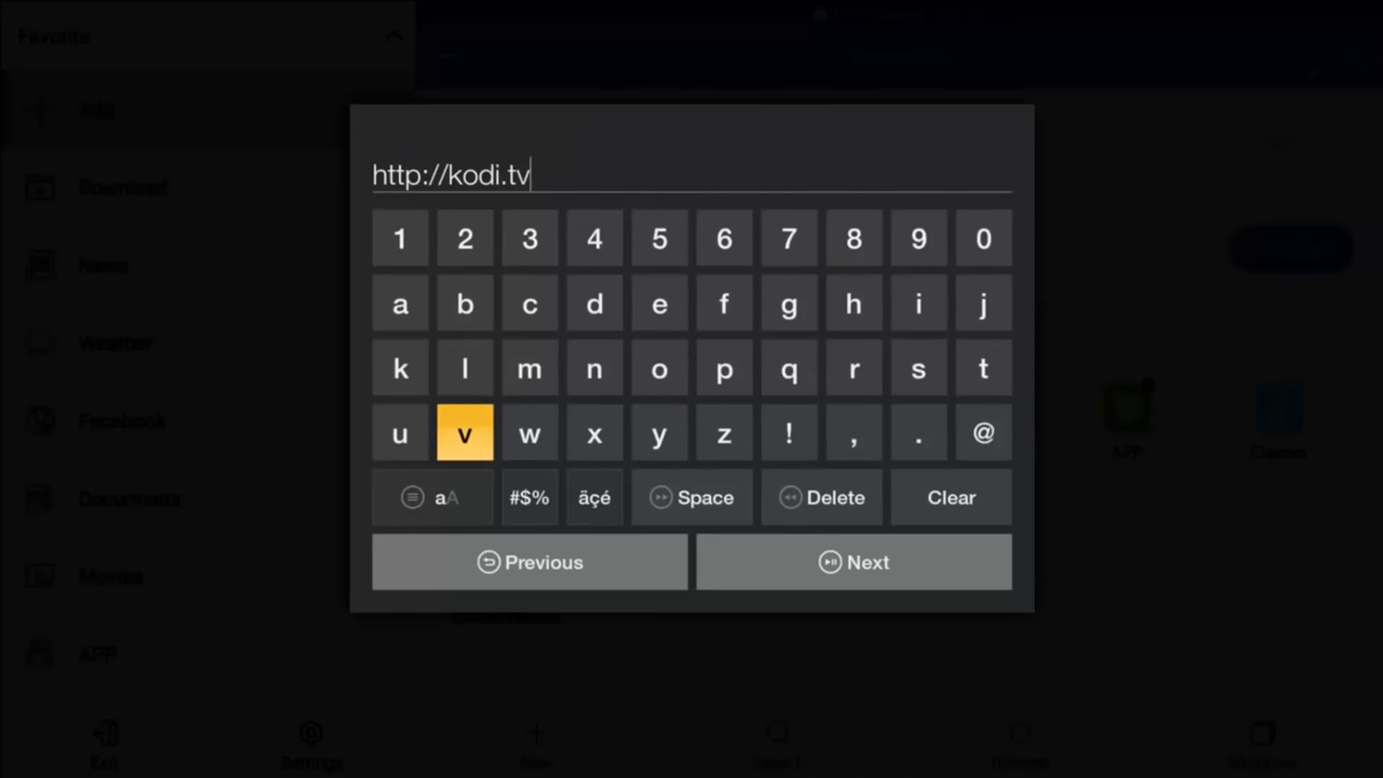
click(951, 496)
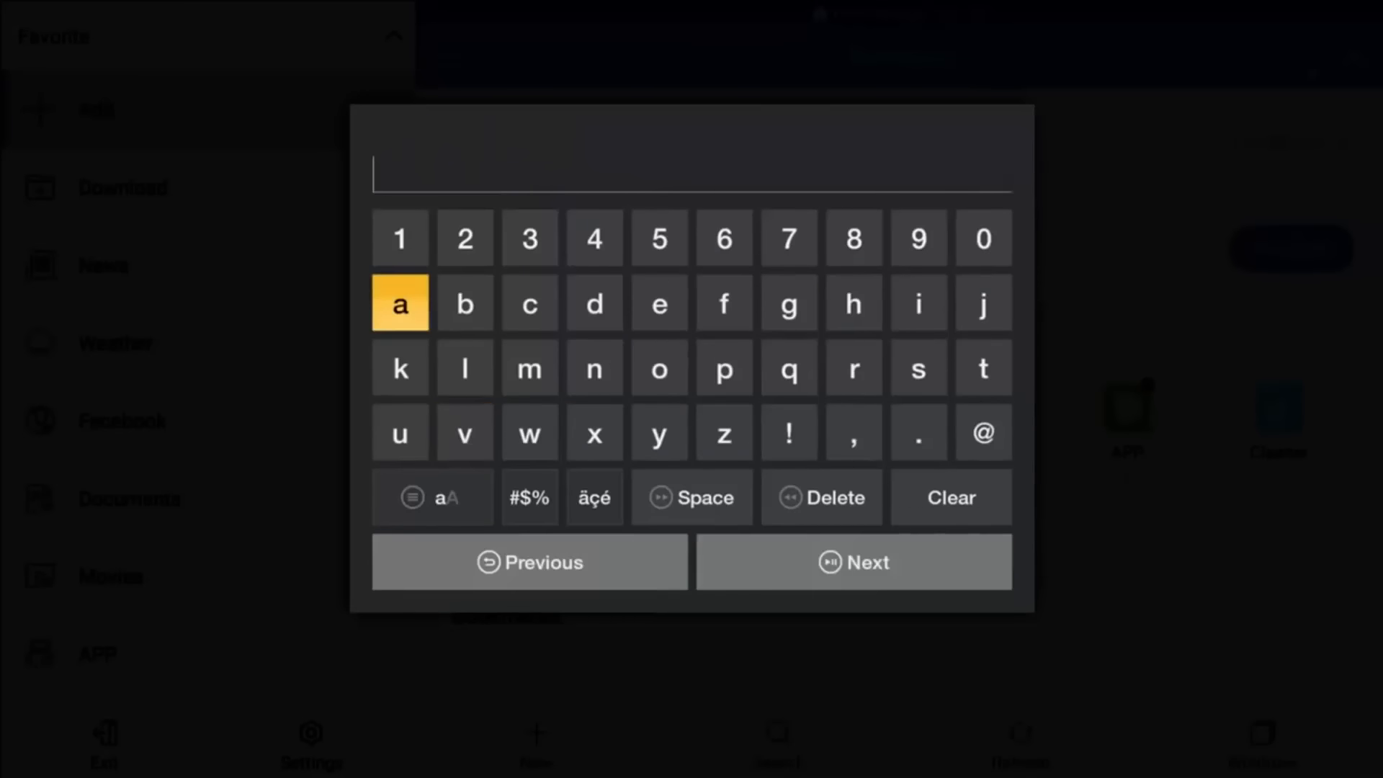
Enter kodi7 as the new favourite's name.
click(400, 368)
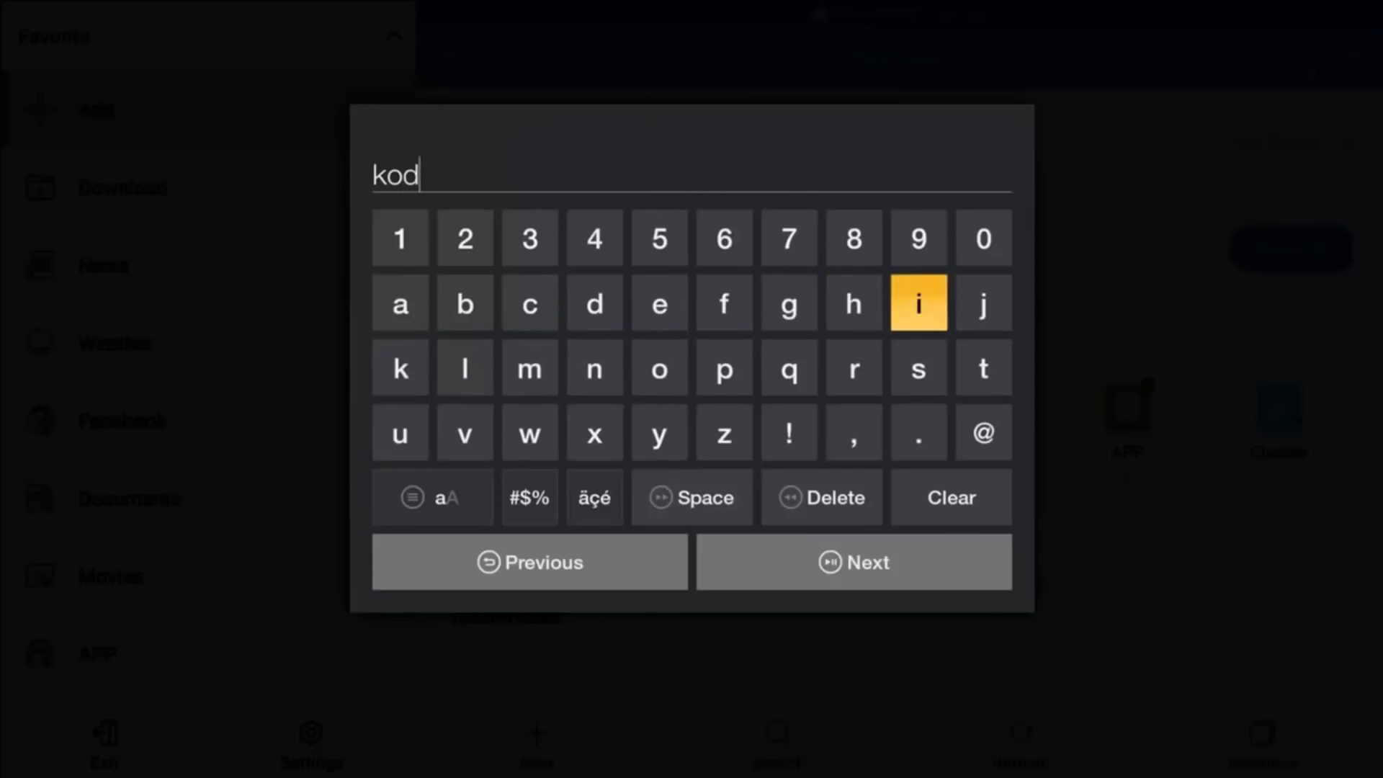
click(917, 302)
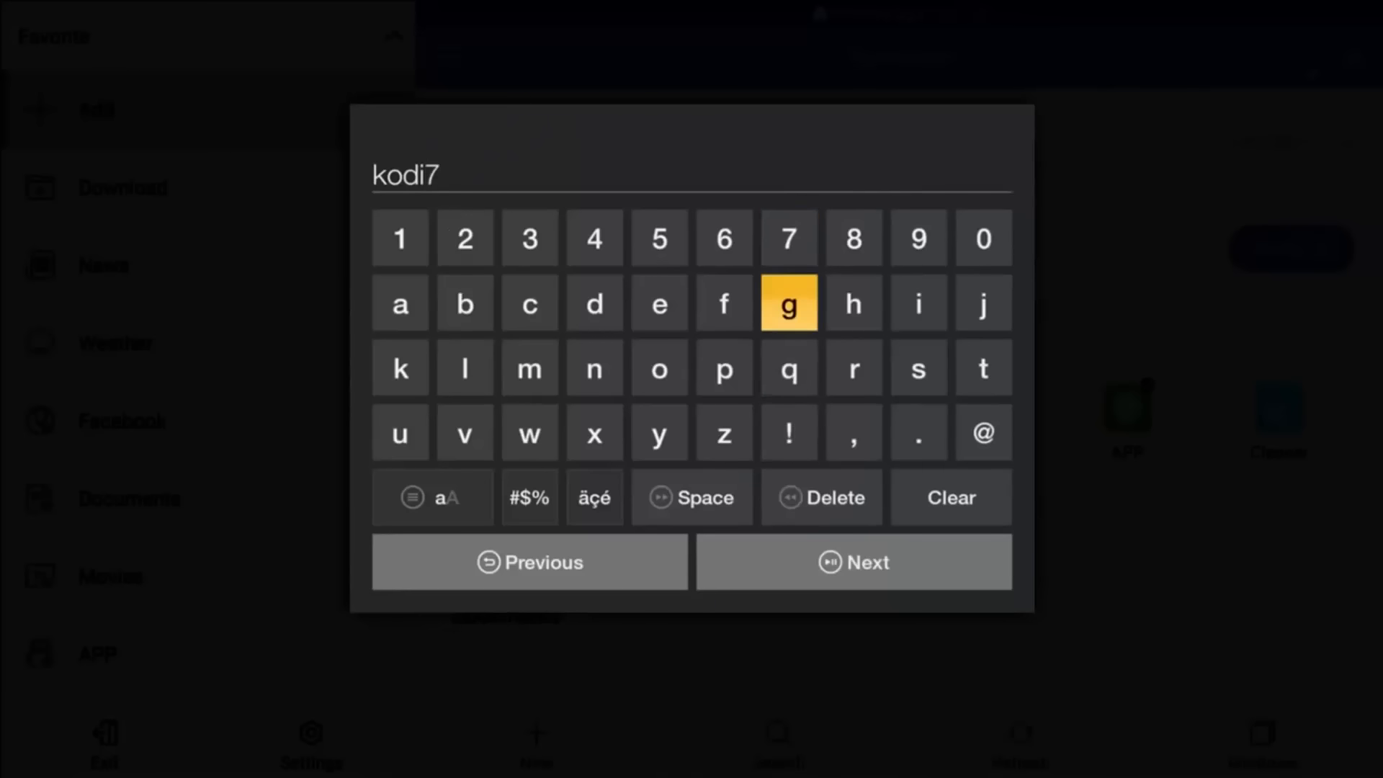
click(852, 562)
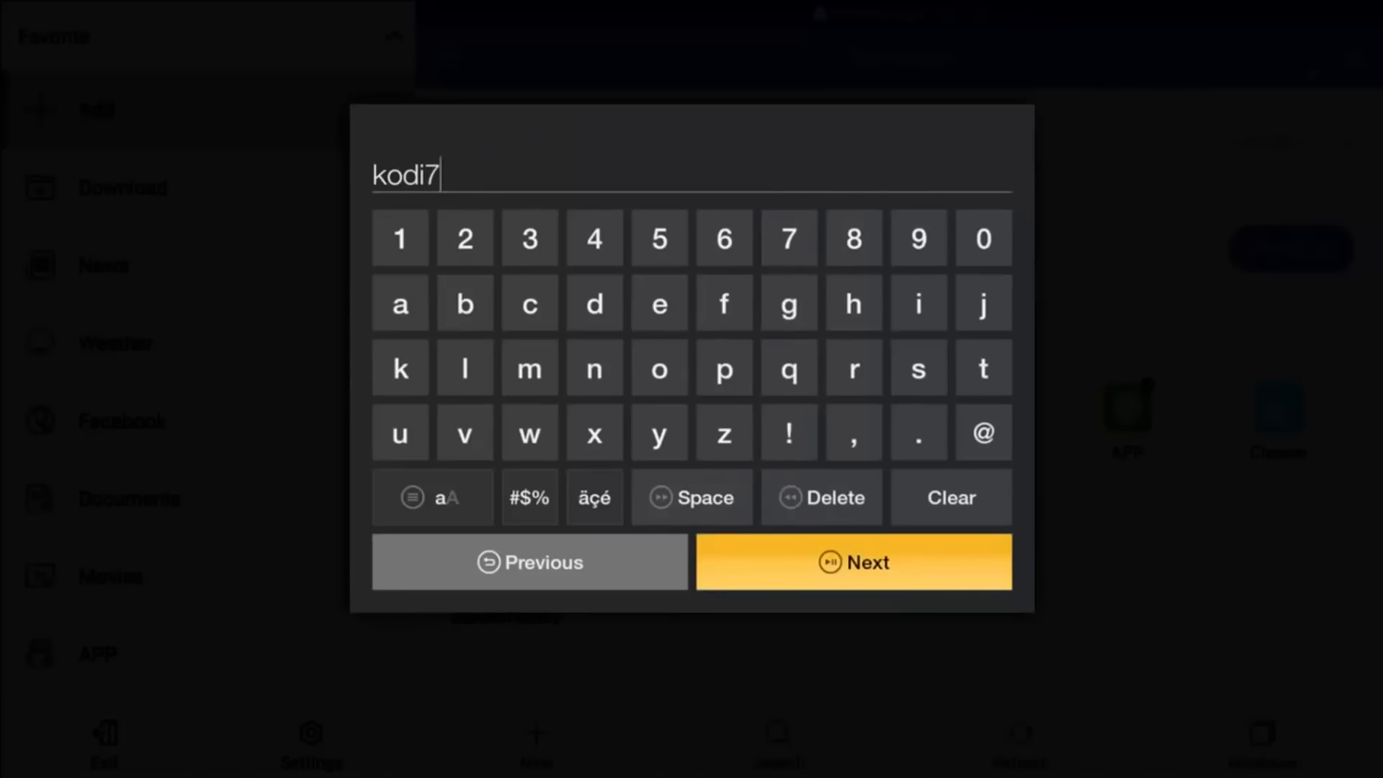
click(852, 562)
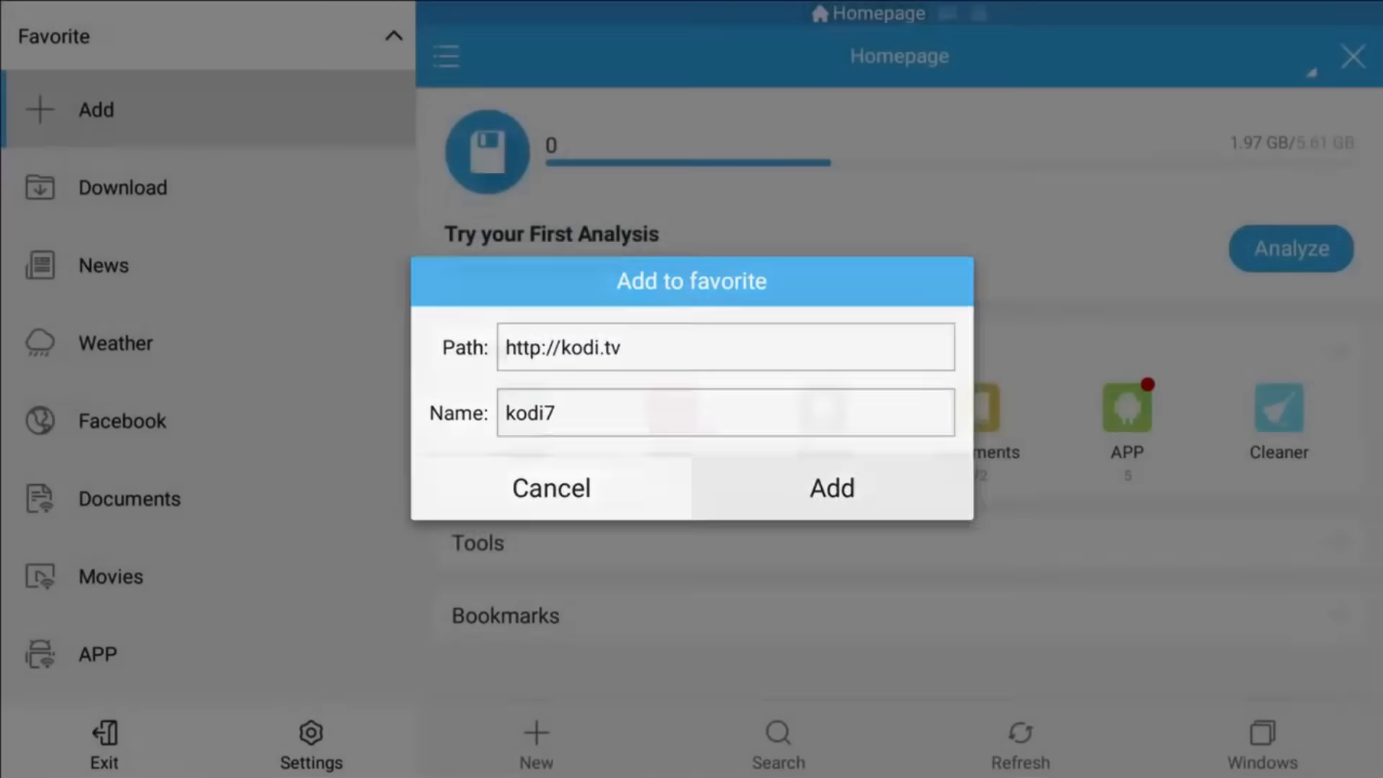
Save the kodi7 favourite and open it to load the Kodi website.
click(830, 488)
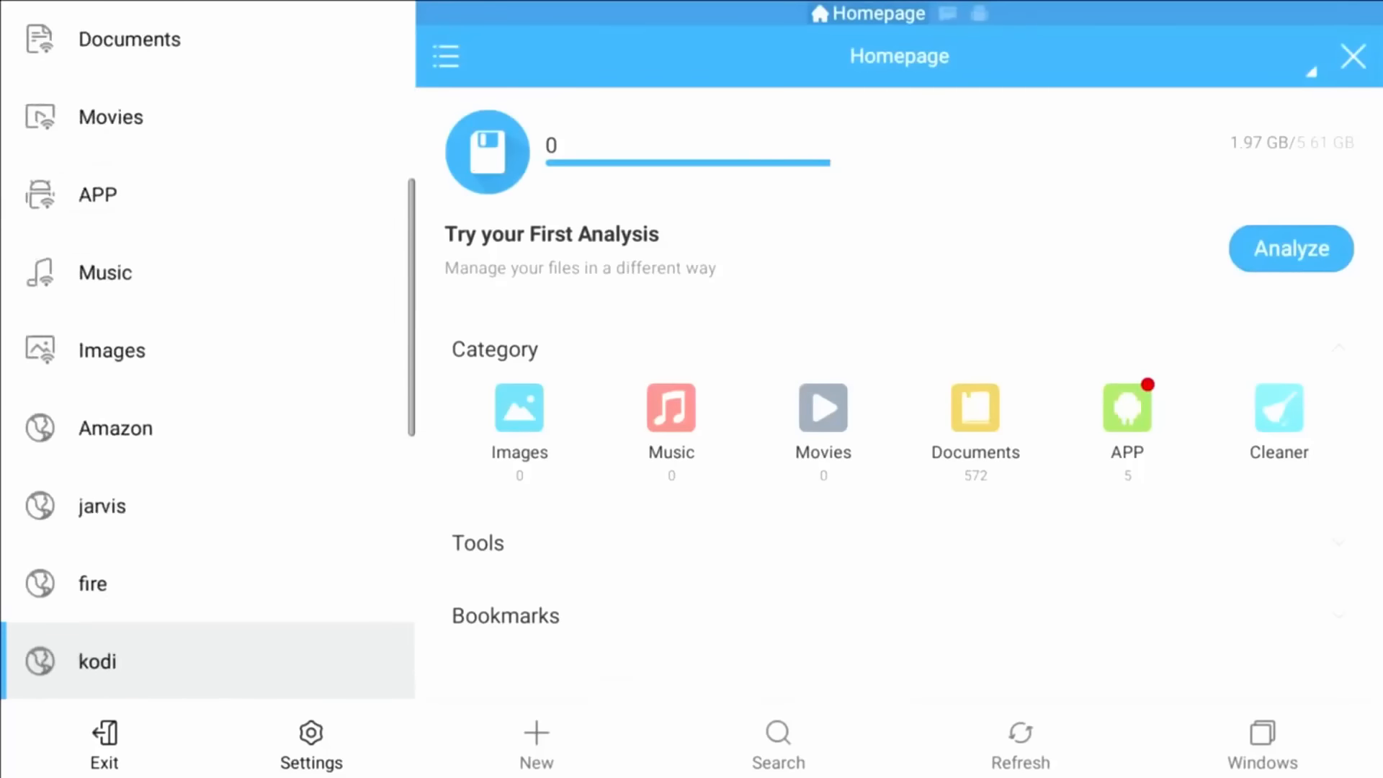
scroll(down, 3)
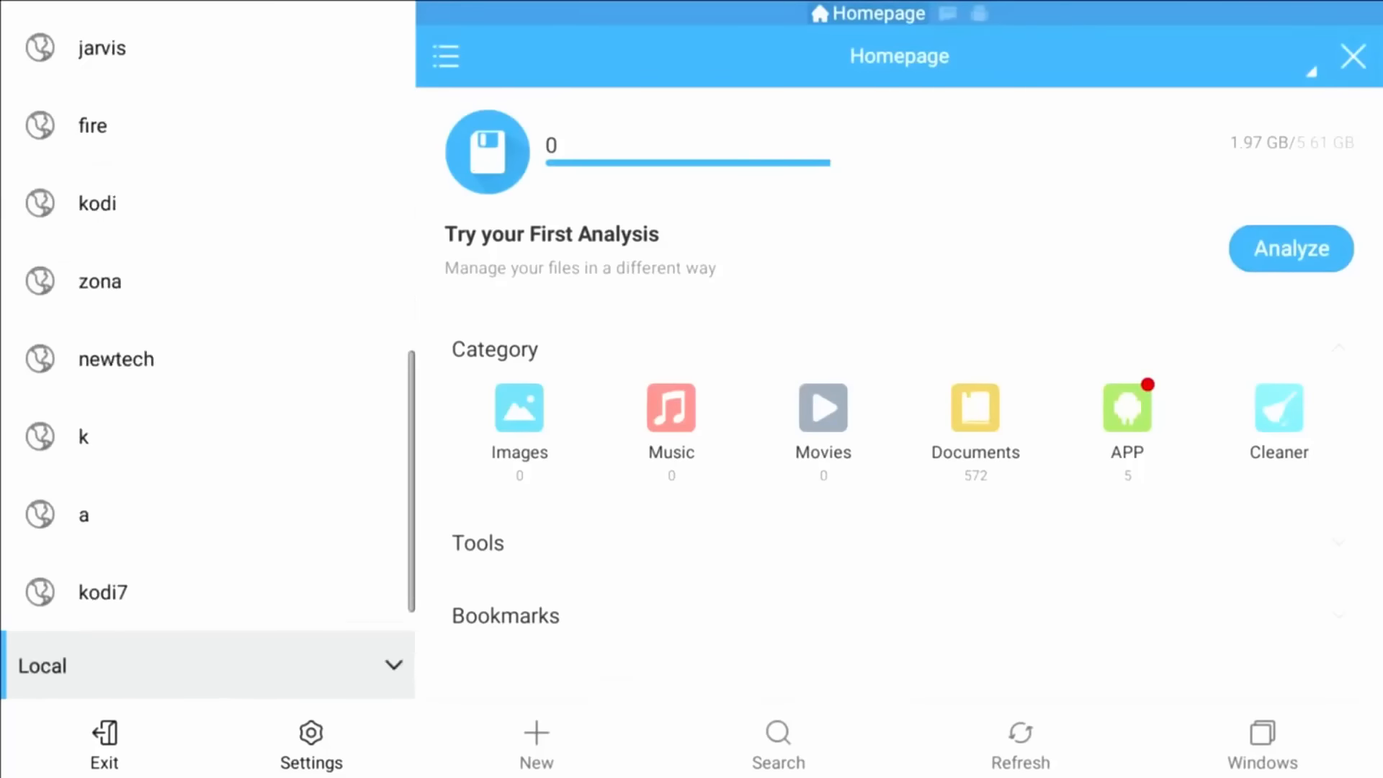
click(102, 590)
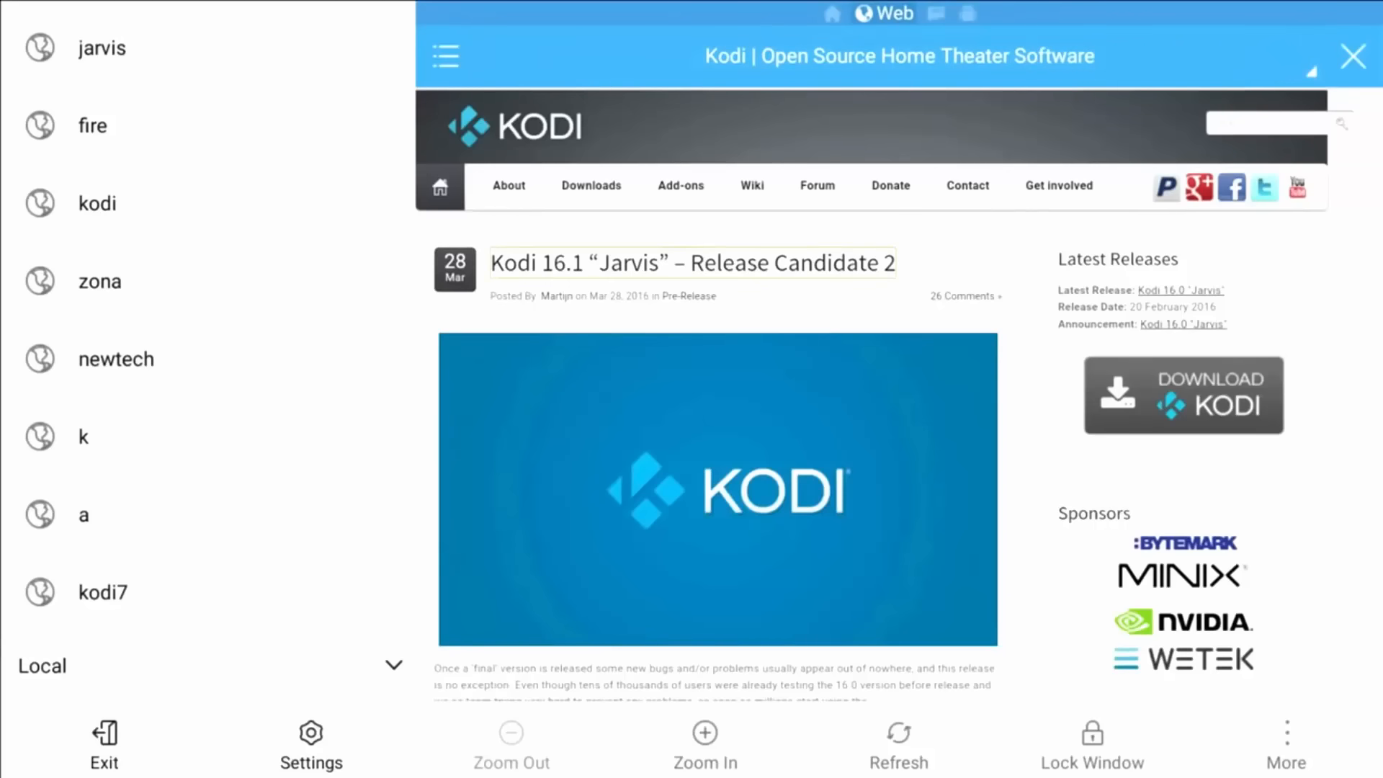
Go to the Kodi Downloads page and scroll to the v16.0 Jarvis current release.
click(591, 185)
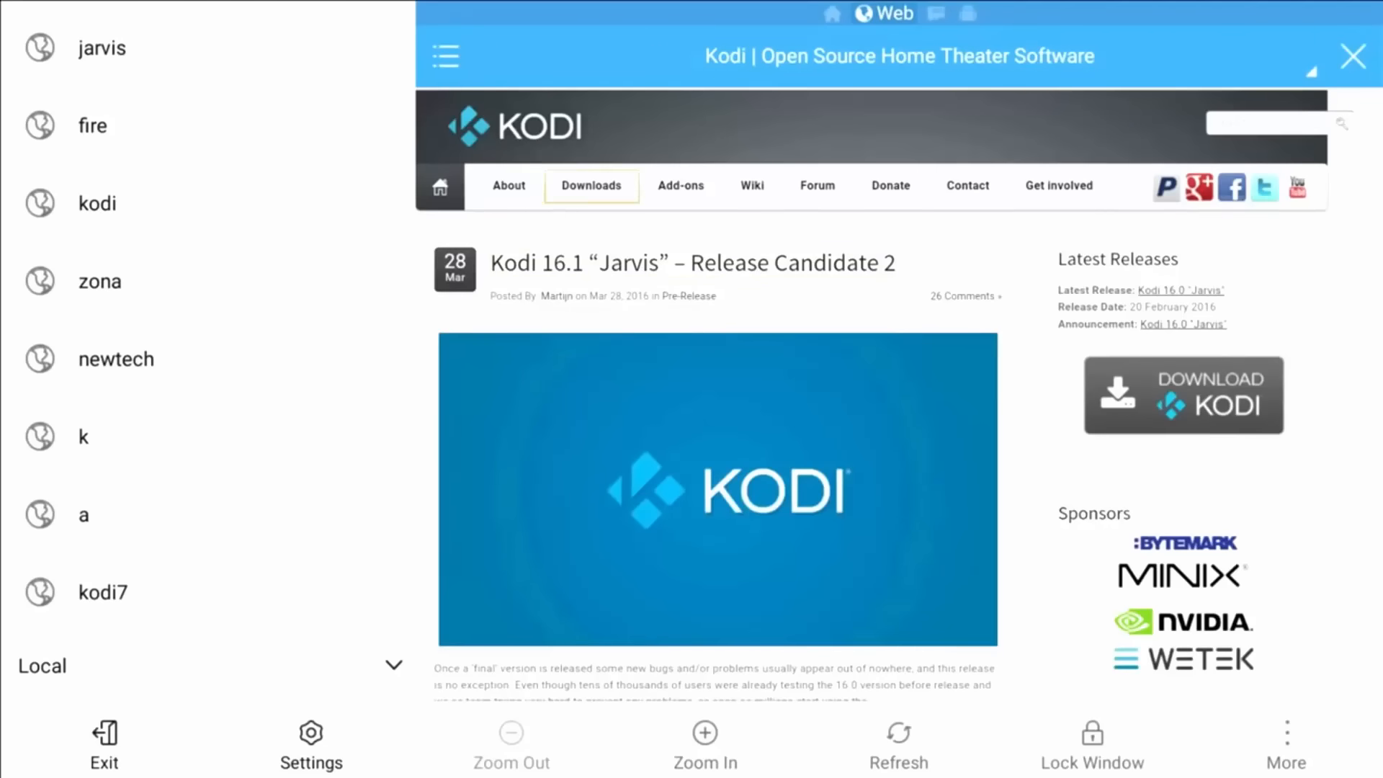
click(592, 185)
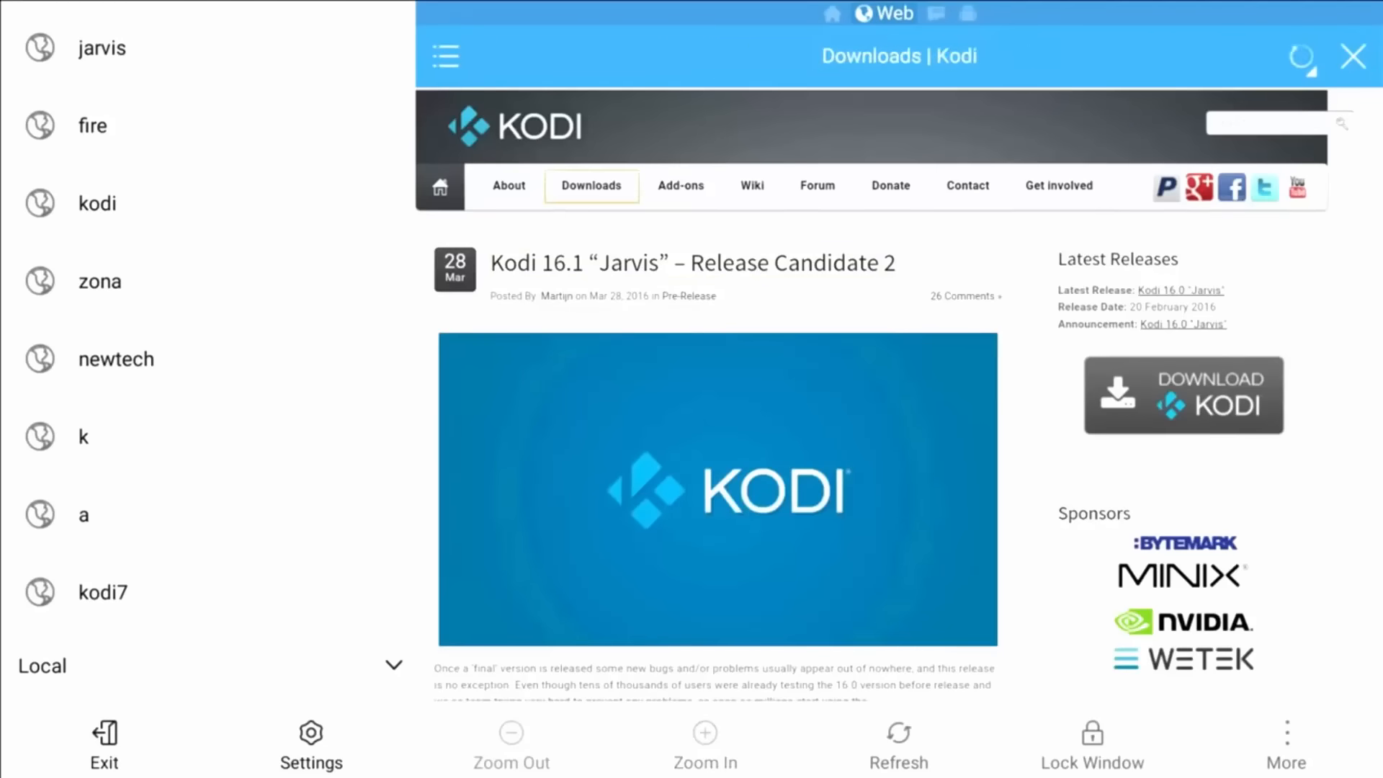
scroll(down, 3)
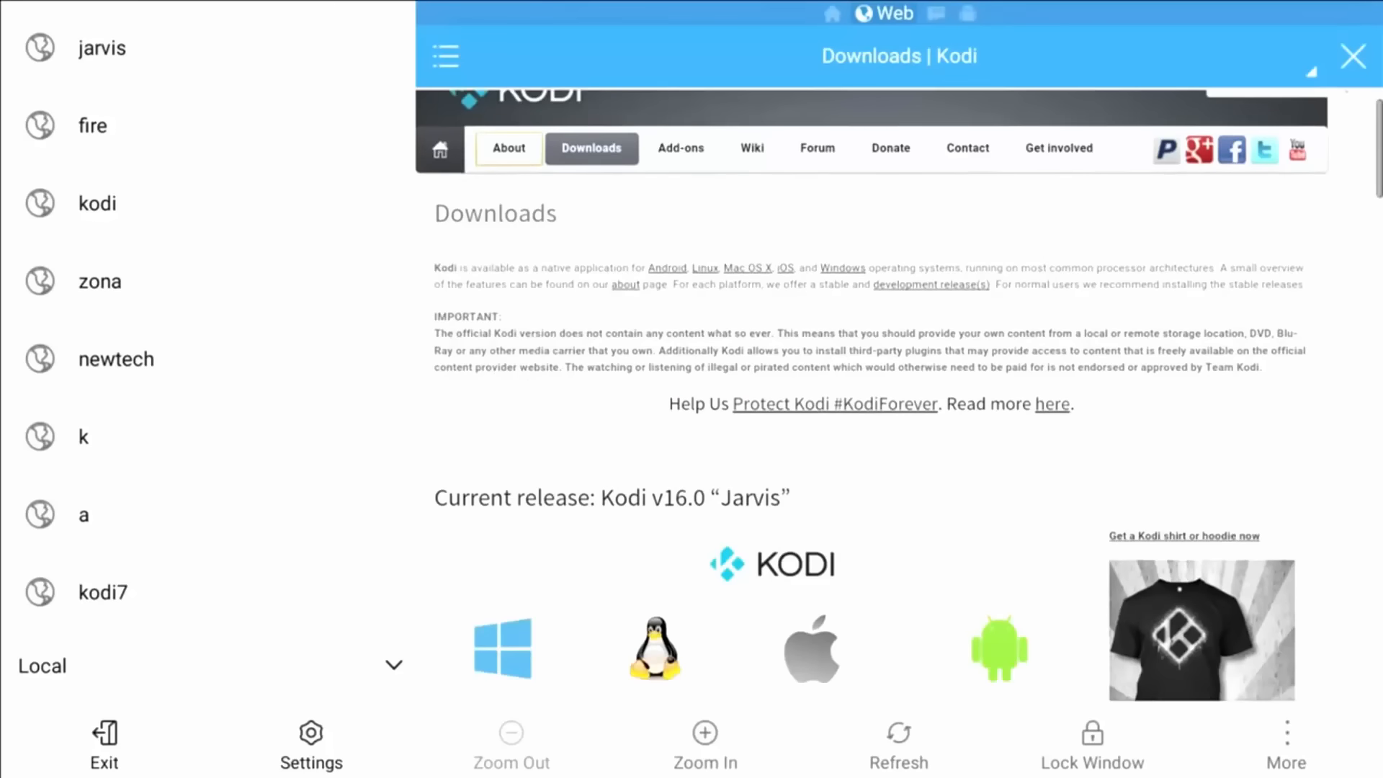
scroll(down, 3)
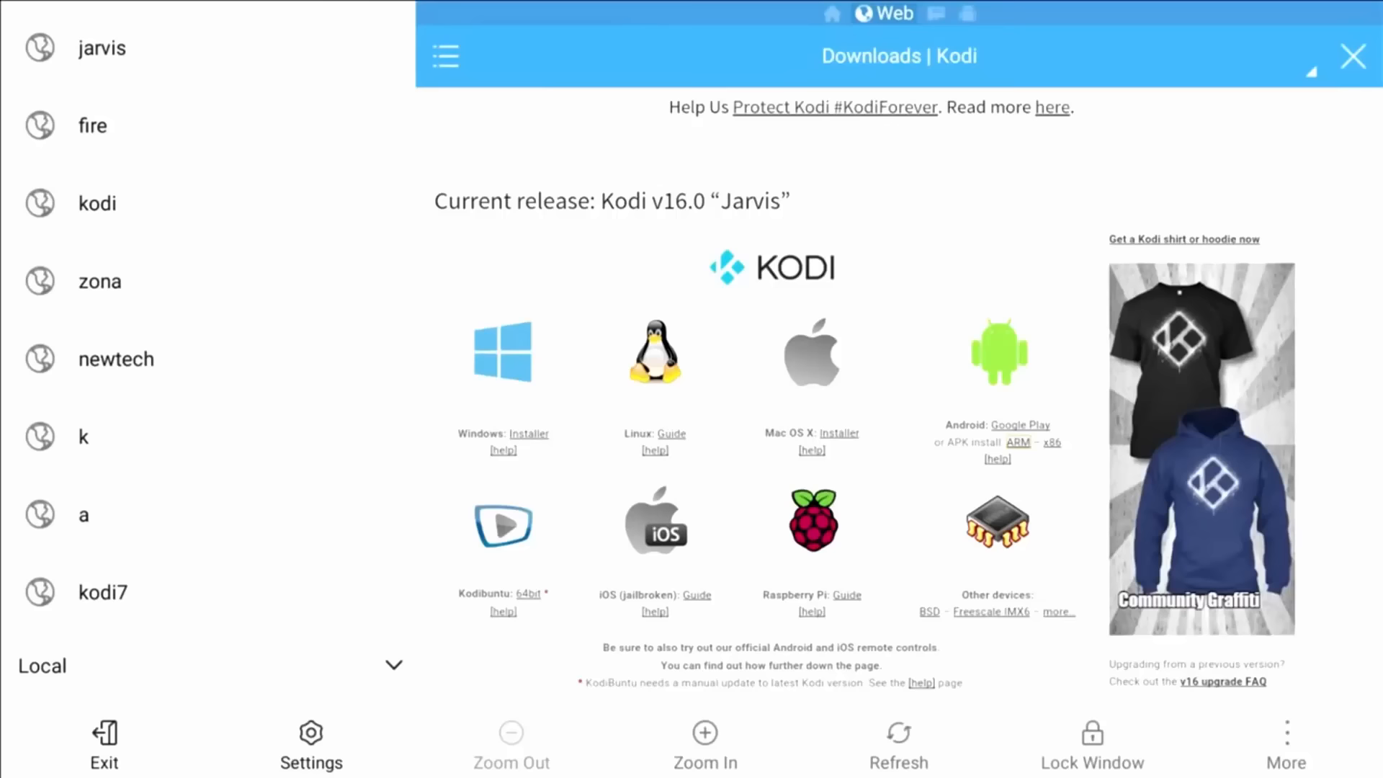
click(898, 743)
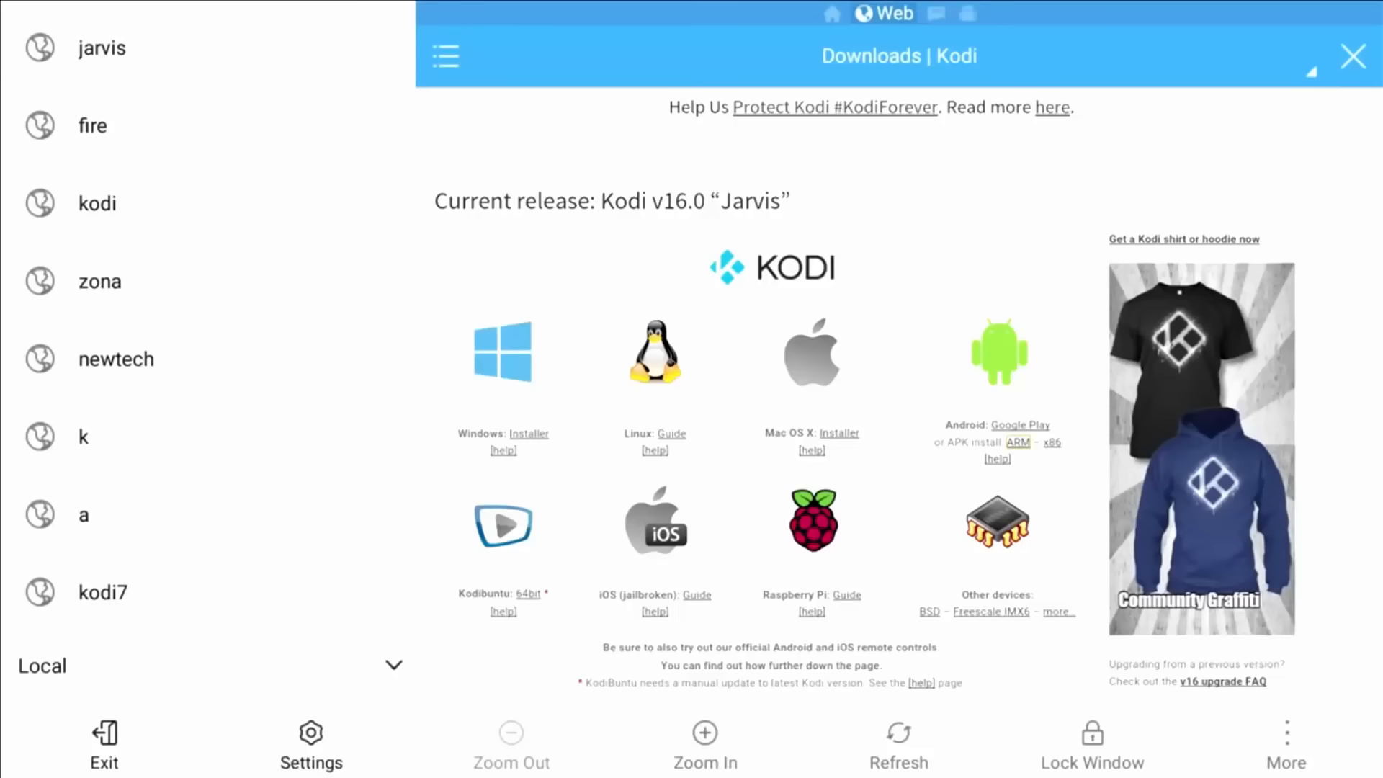
click(115, 358)
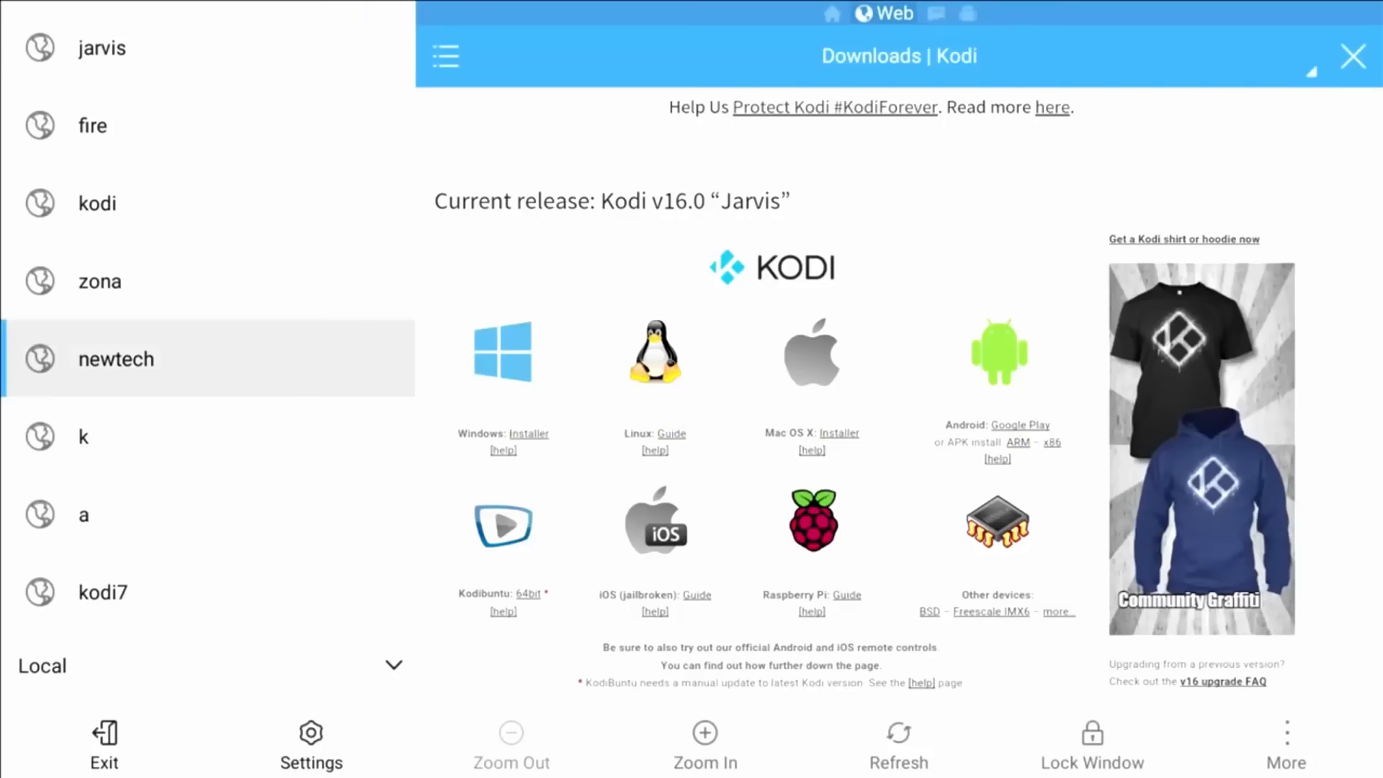
Download the Kodi 16.0 Jarvis Android ARM apk and open the downloaded file.
click(84, 515)
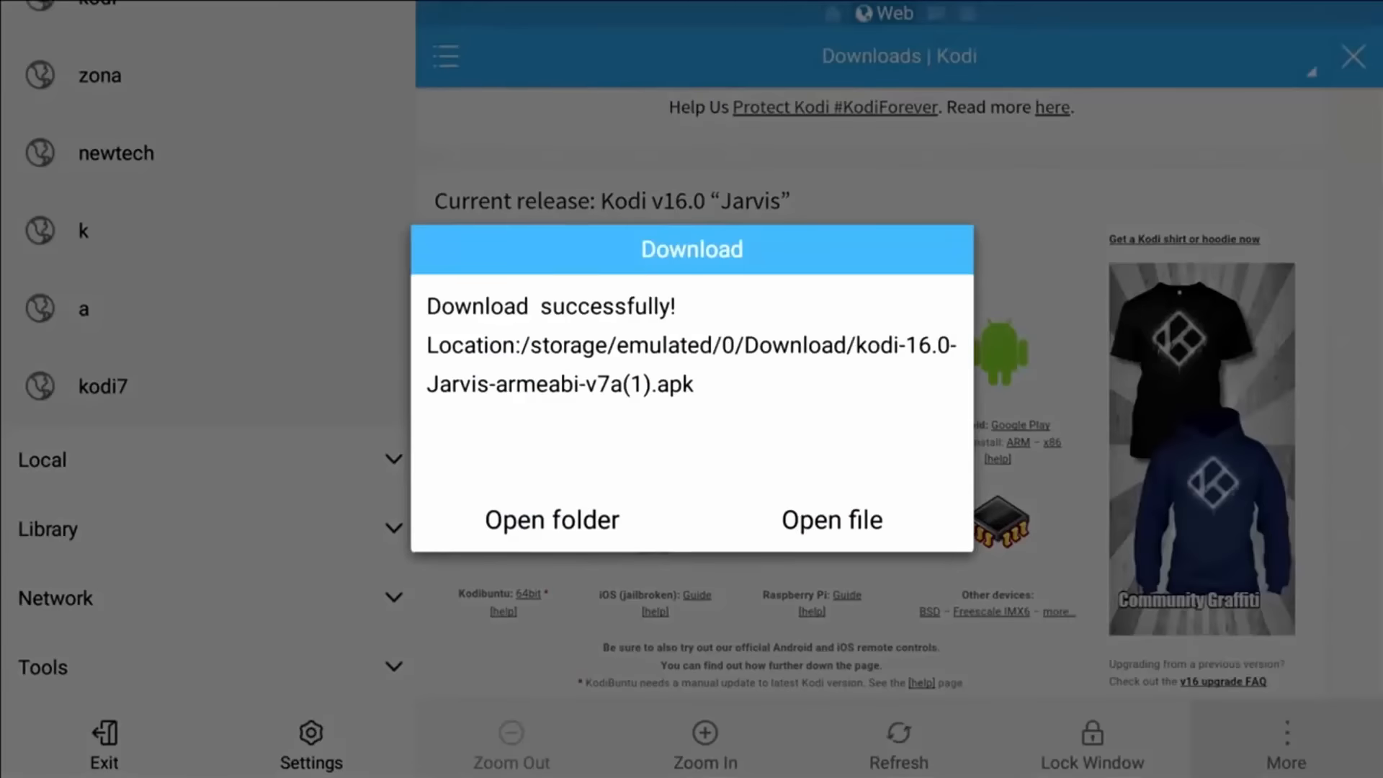
click(830, 519)
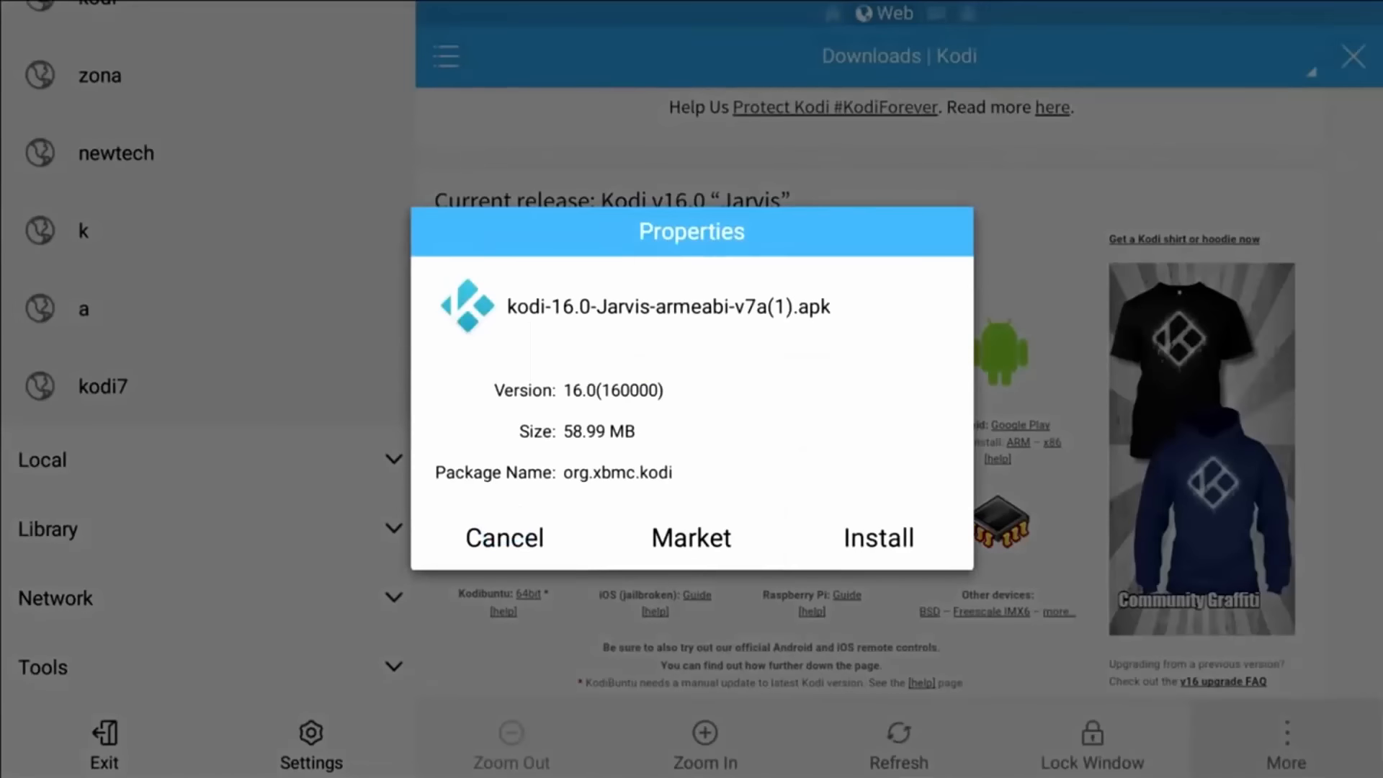
Install the Kodi apk, then launch Kodi to its home screen.
click(876, 538)
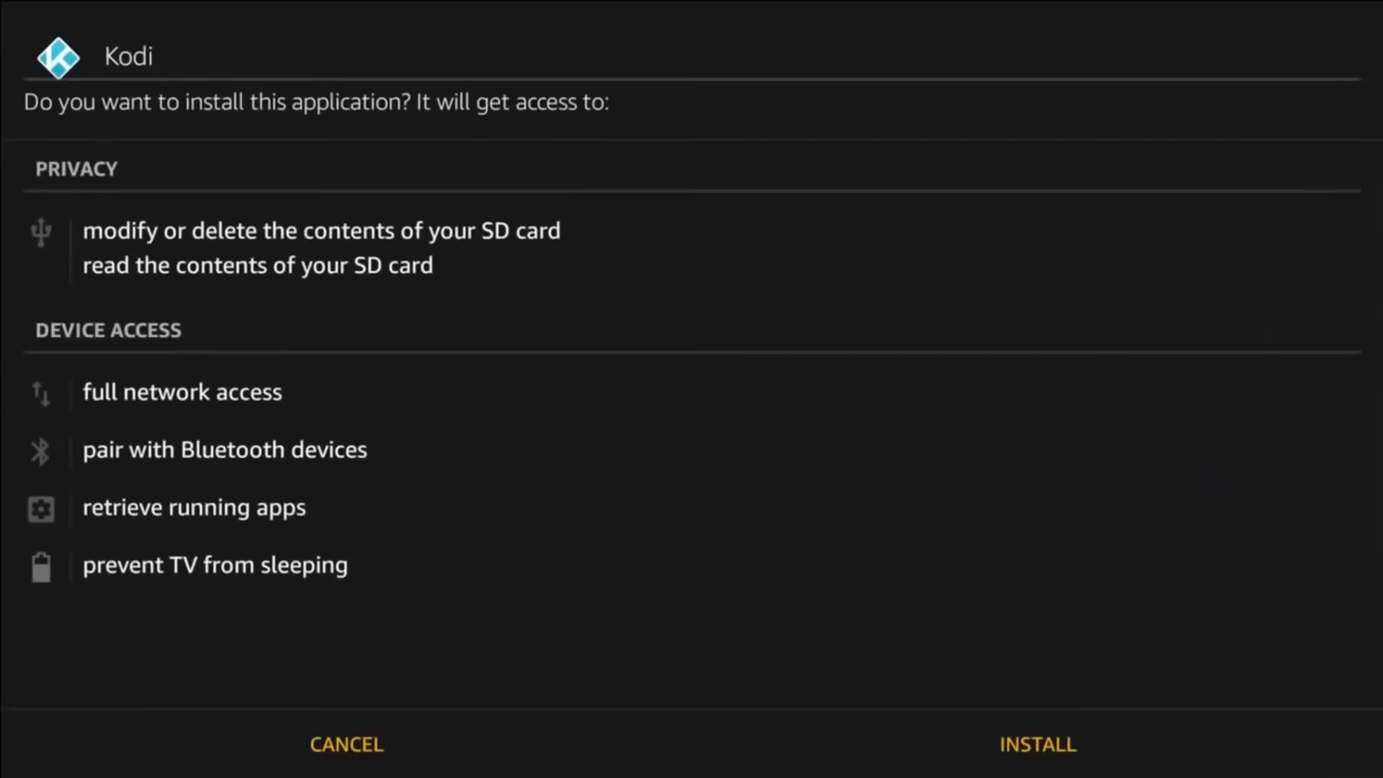
mouse_move(346, 744)
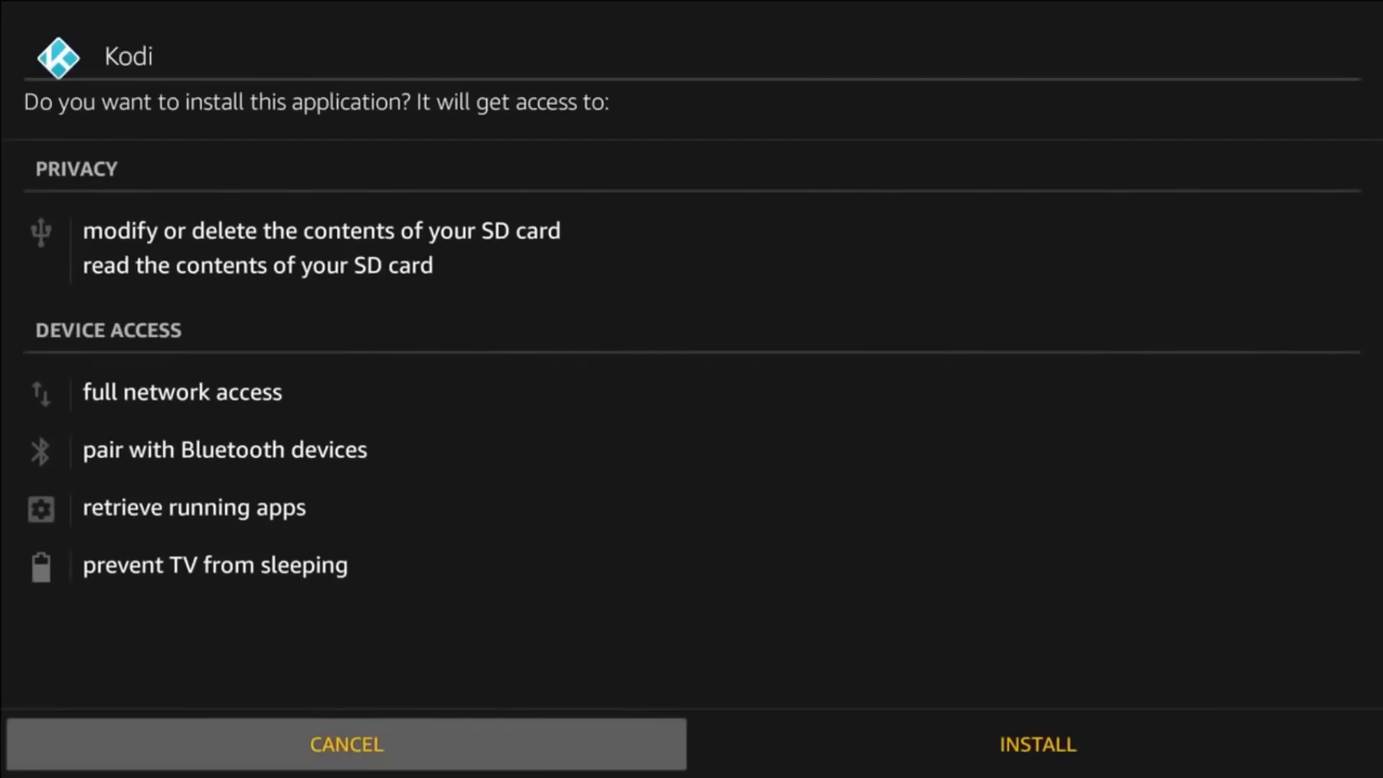
click(1037, 743)
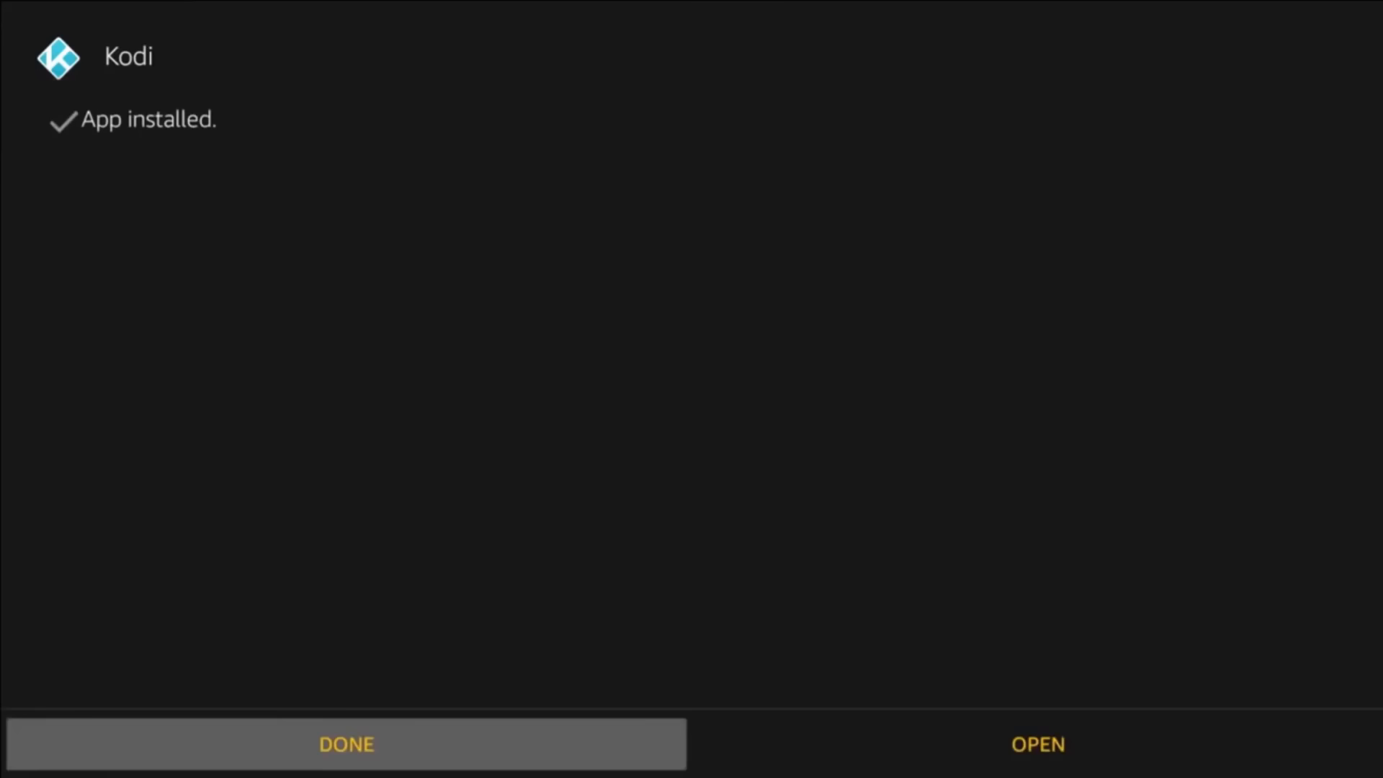
click(1037, 743)
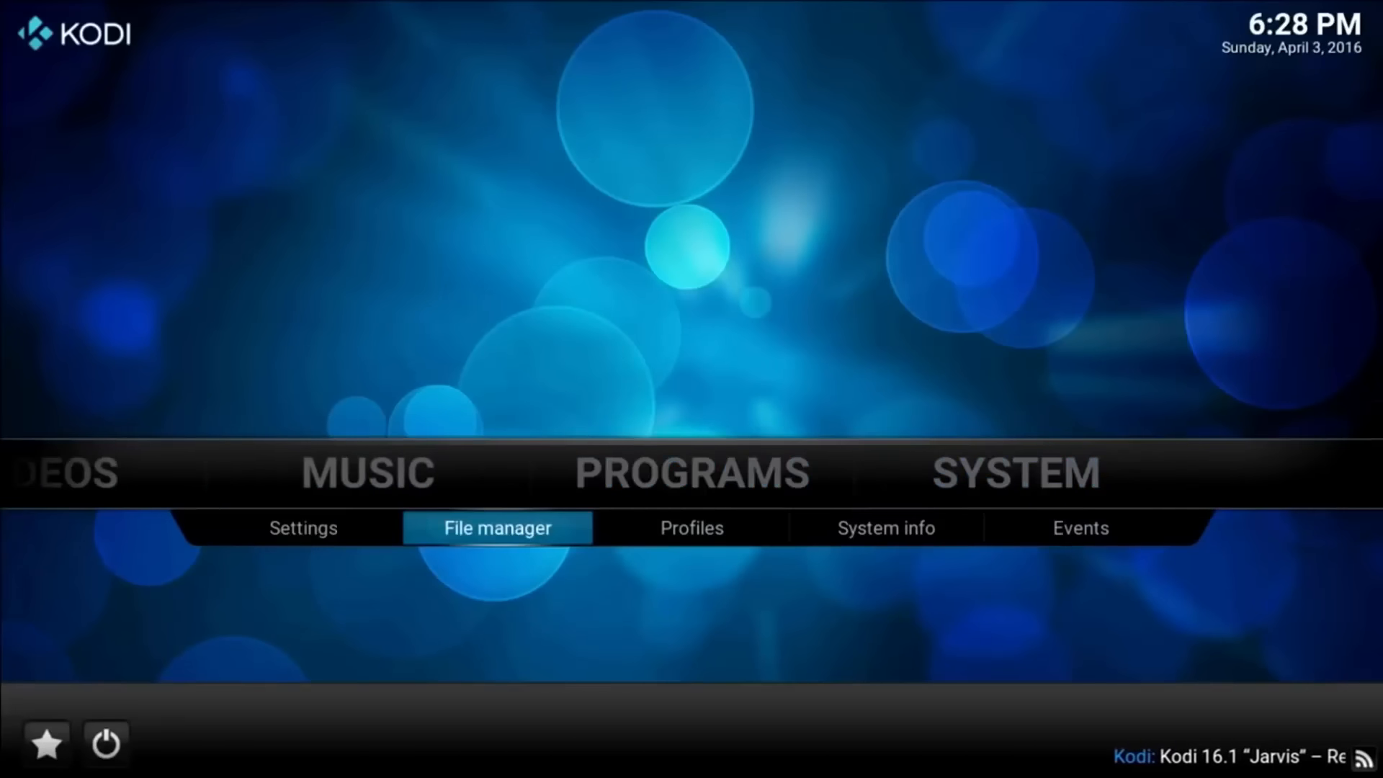
click(496, 527)
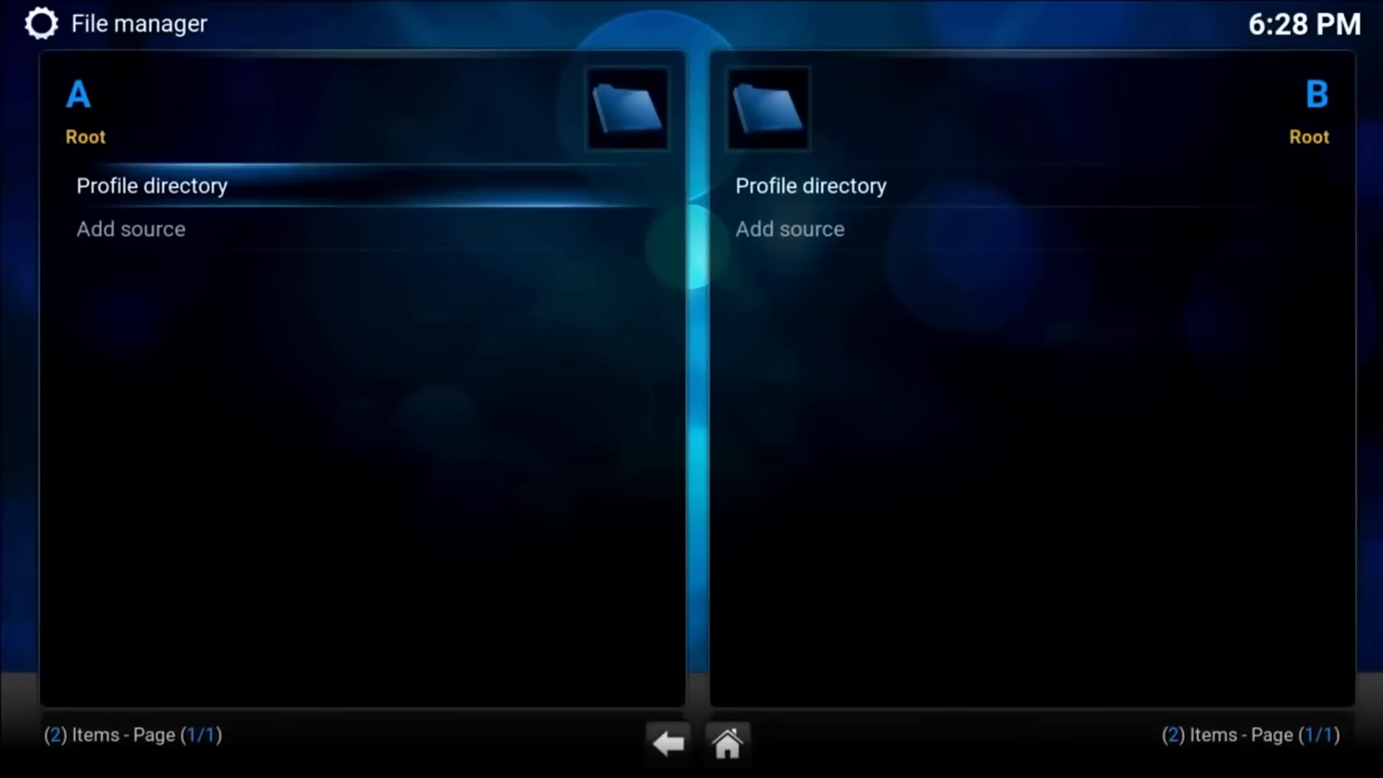
click(129, 228)
text(htt)
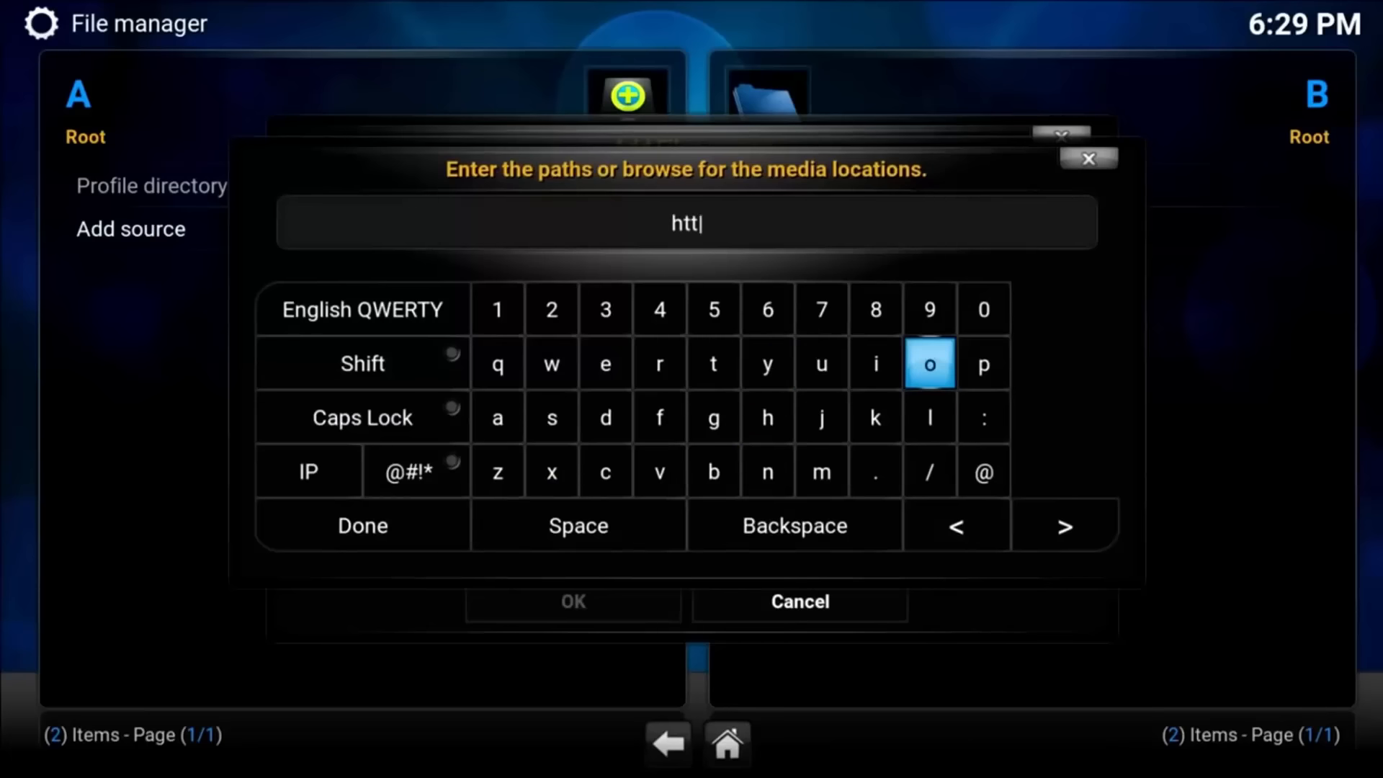
click(873, 471)
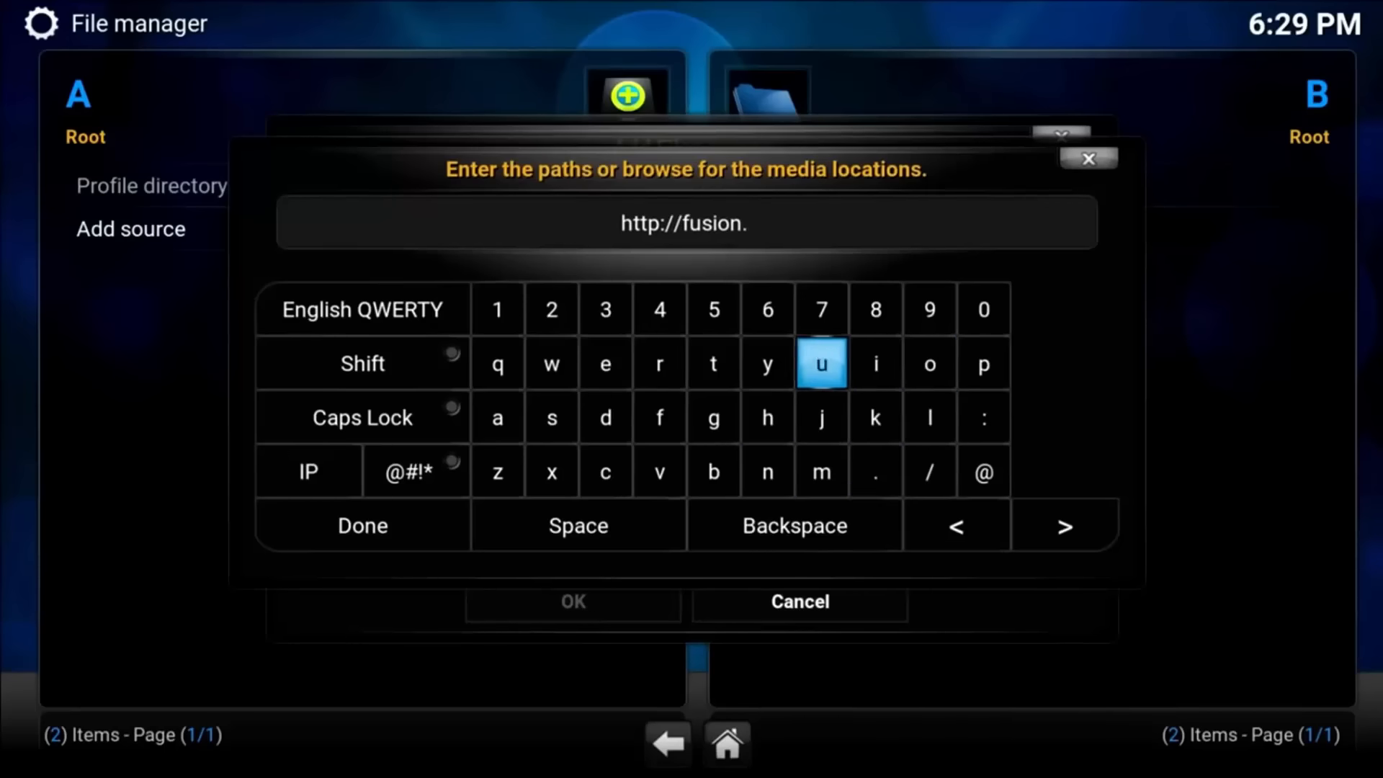
click(659, 471)
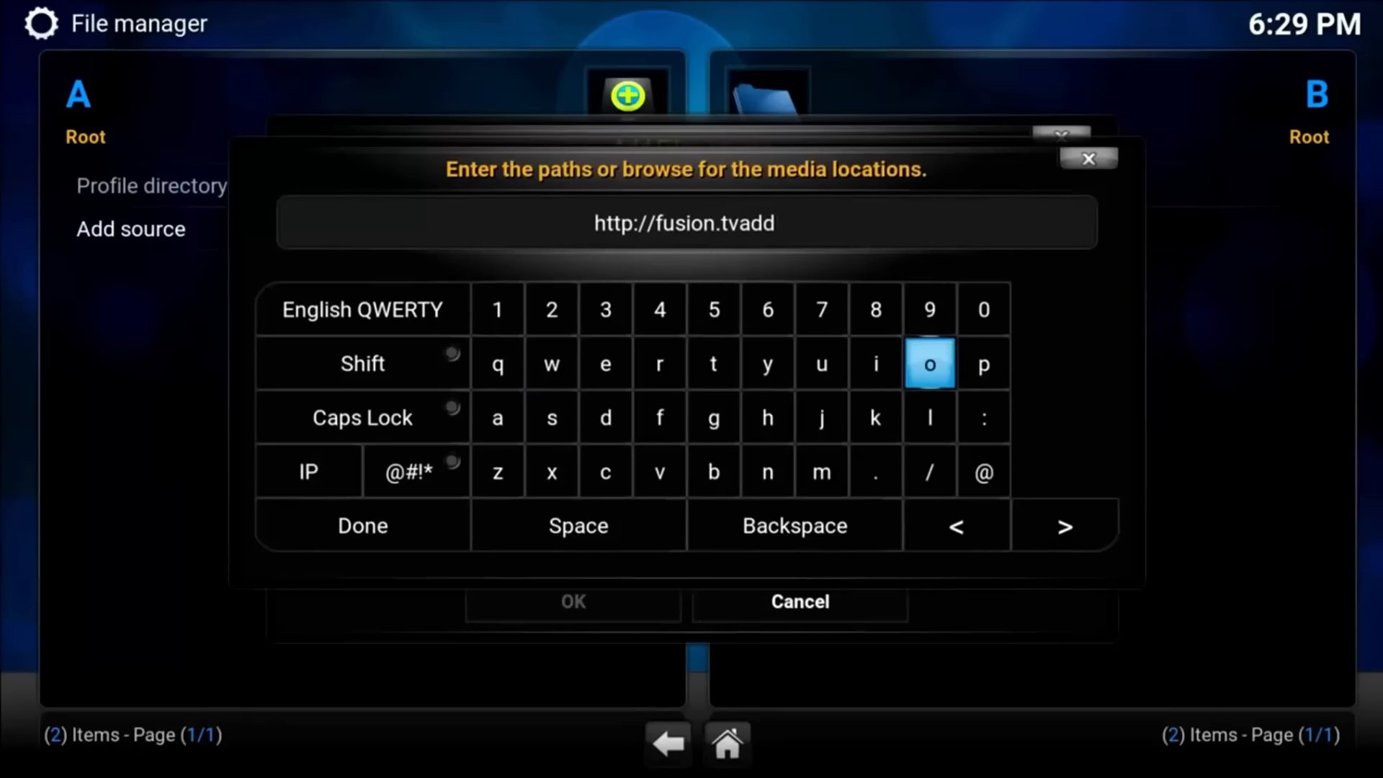
click(766, 471)
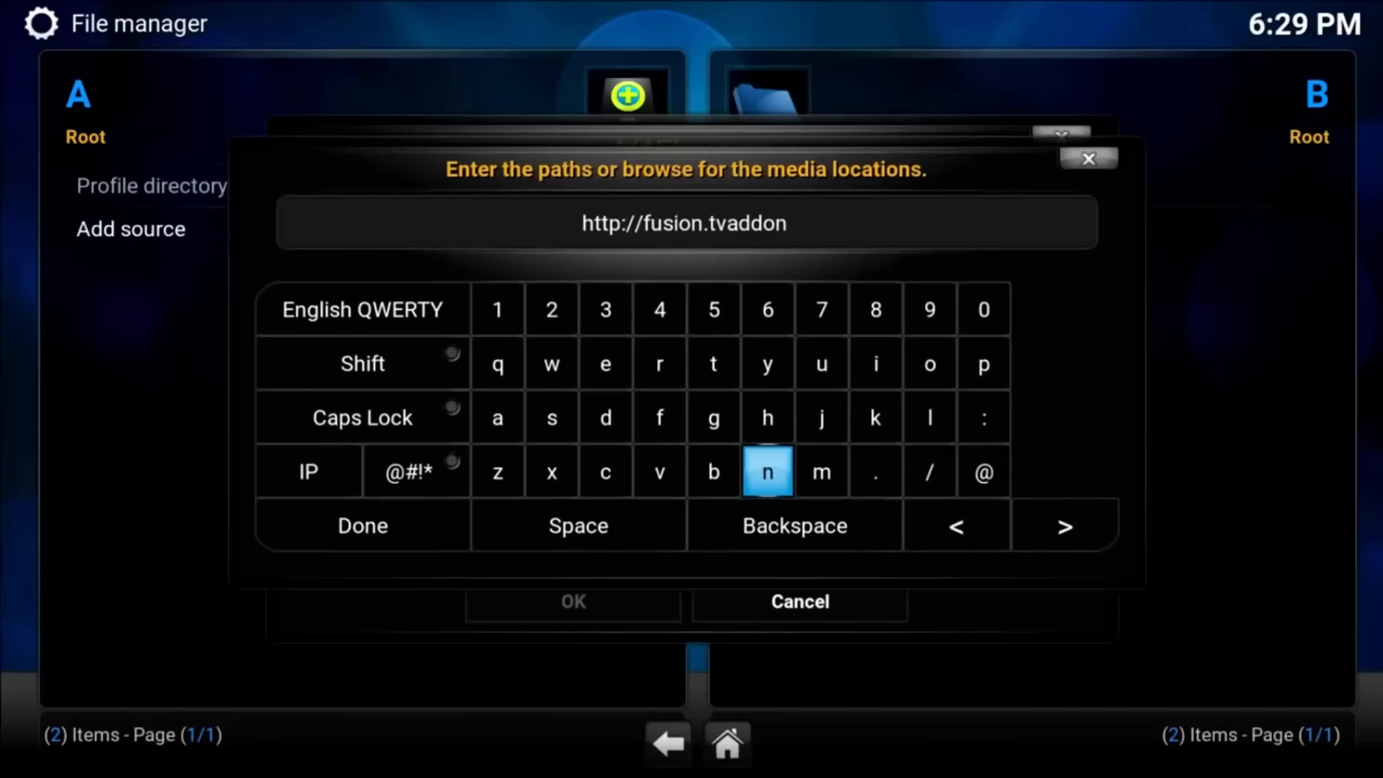
click(766, 417)
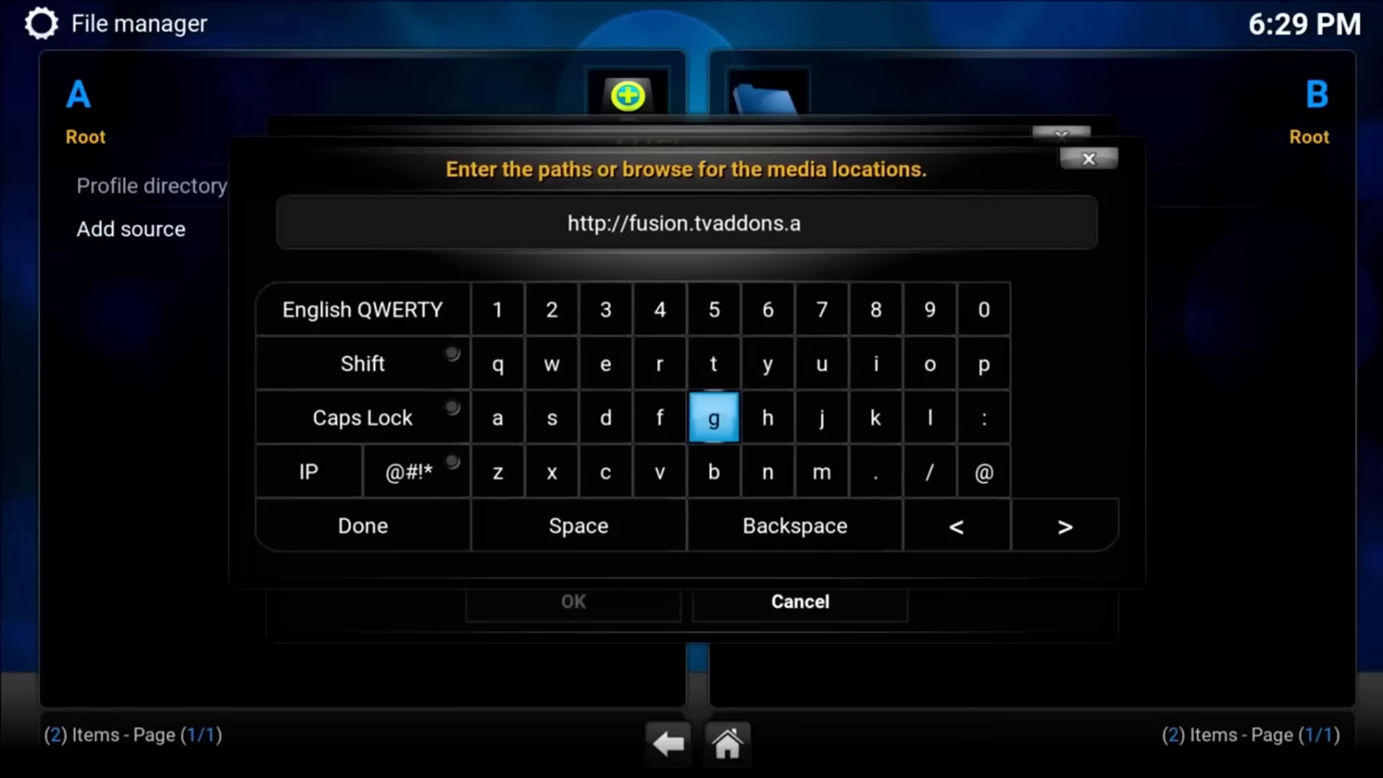
click(712, 417)
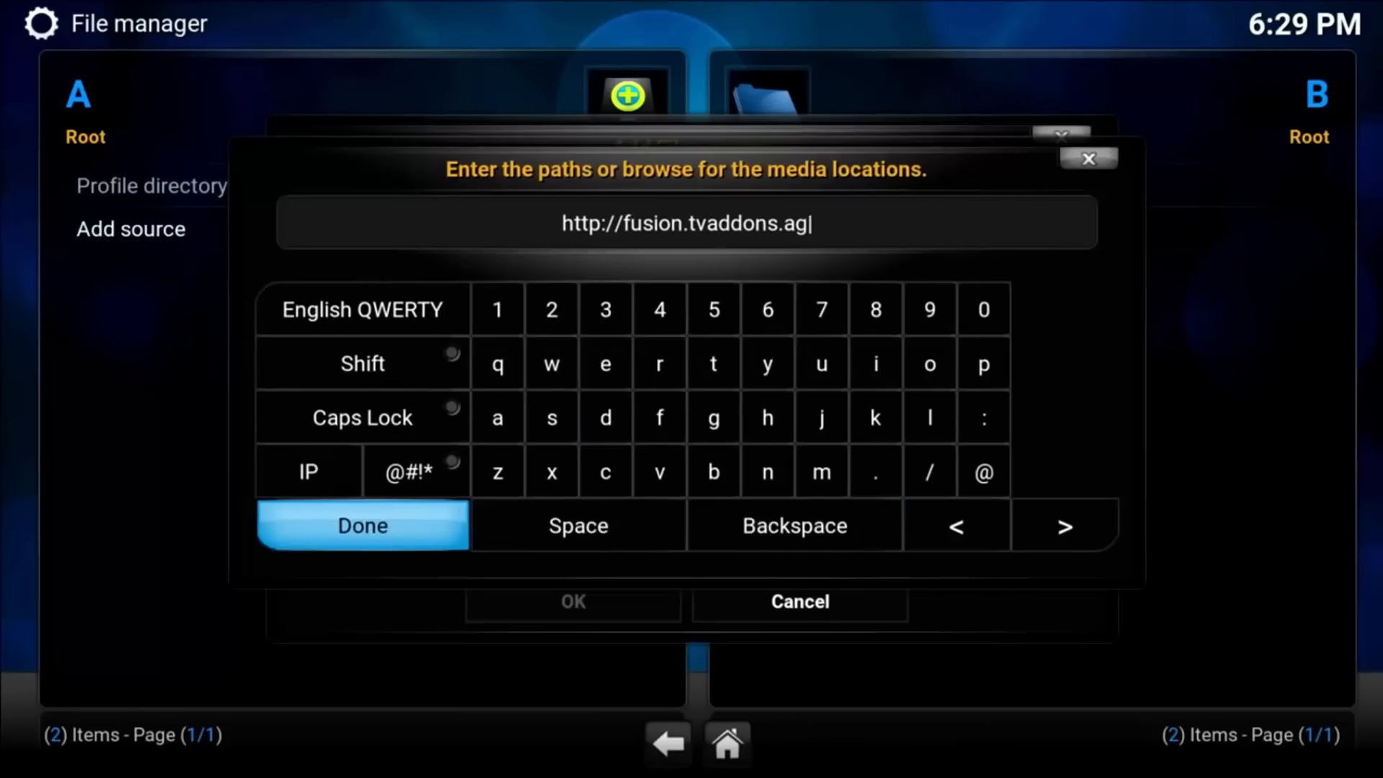
click(361, 525)
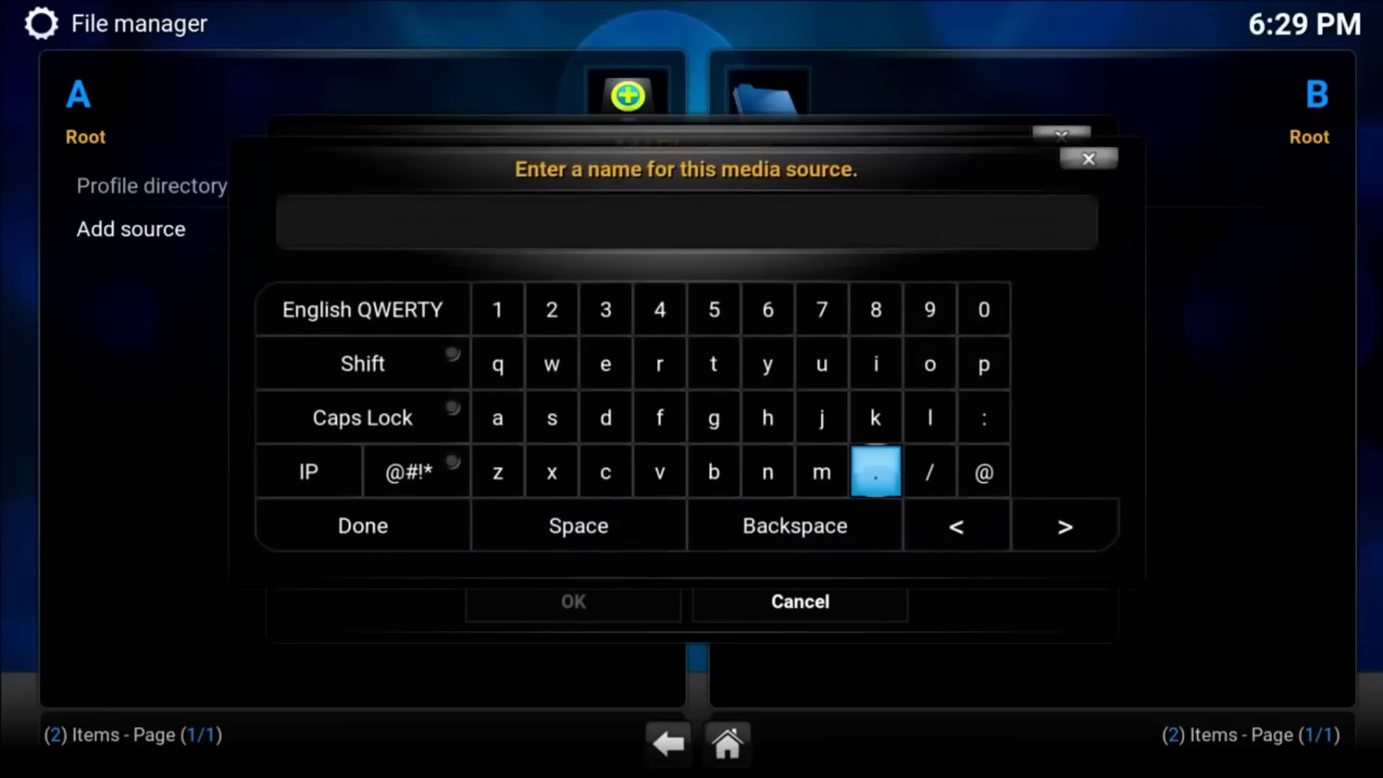
click(659, 363)
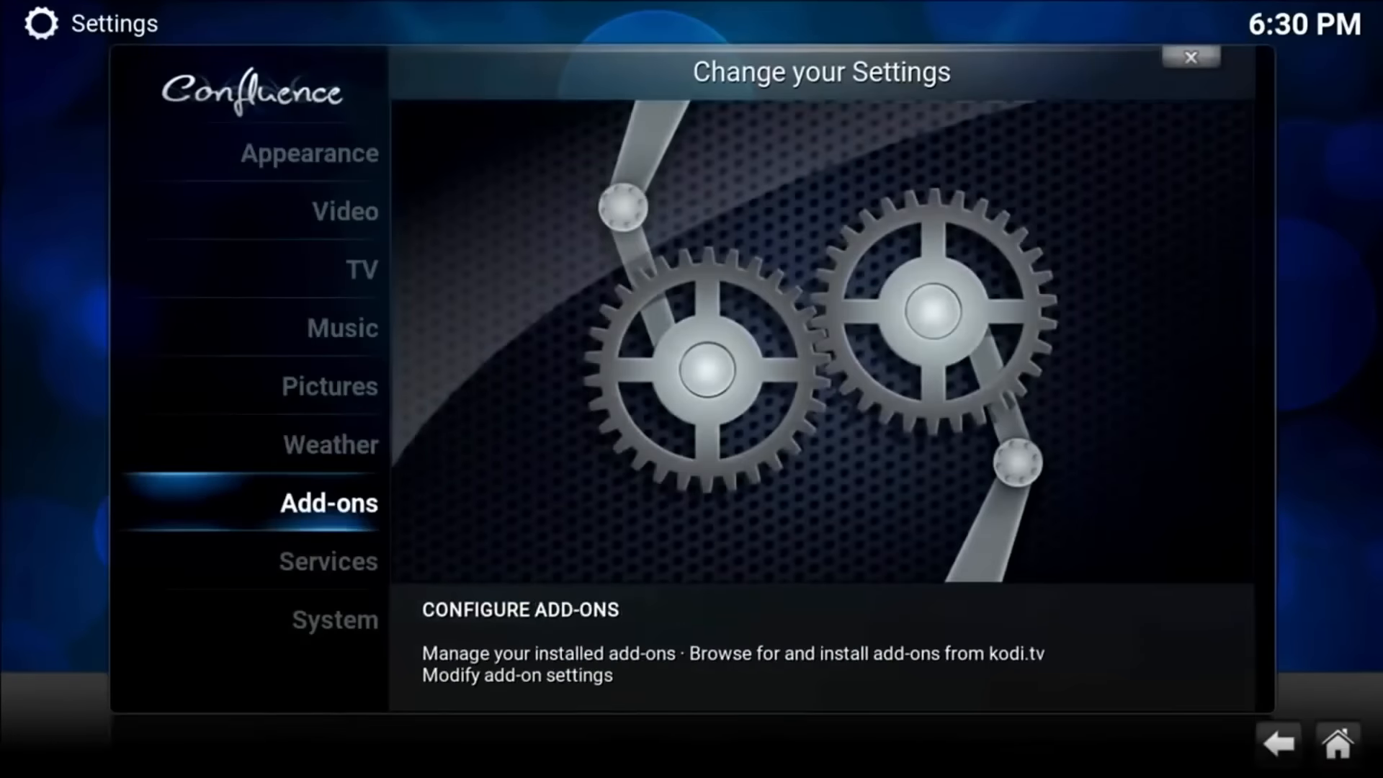
In Add-ons settings, install from zip file using the package from the fusion source.
click(327, 503)
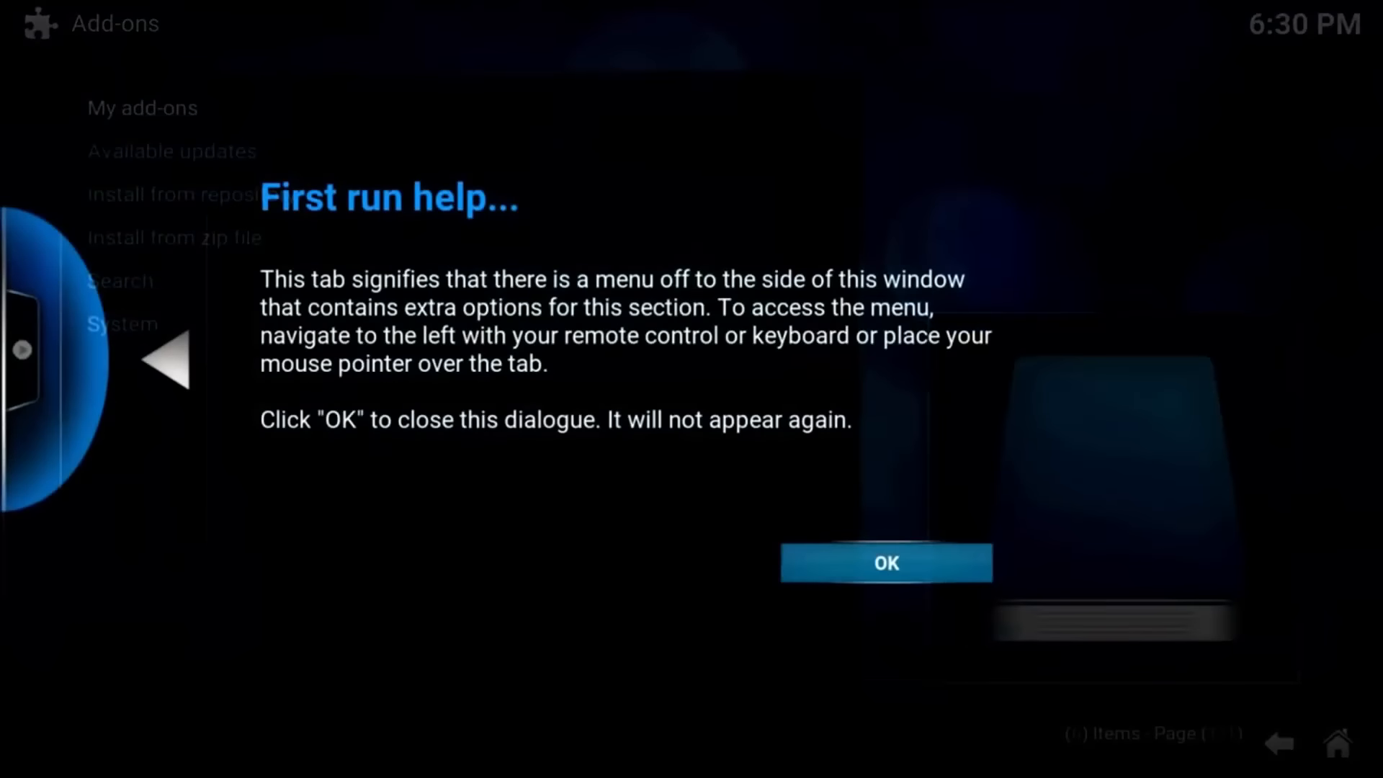
click(885, 562)
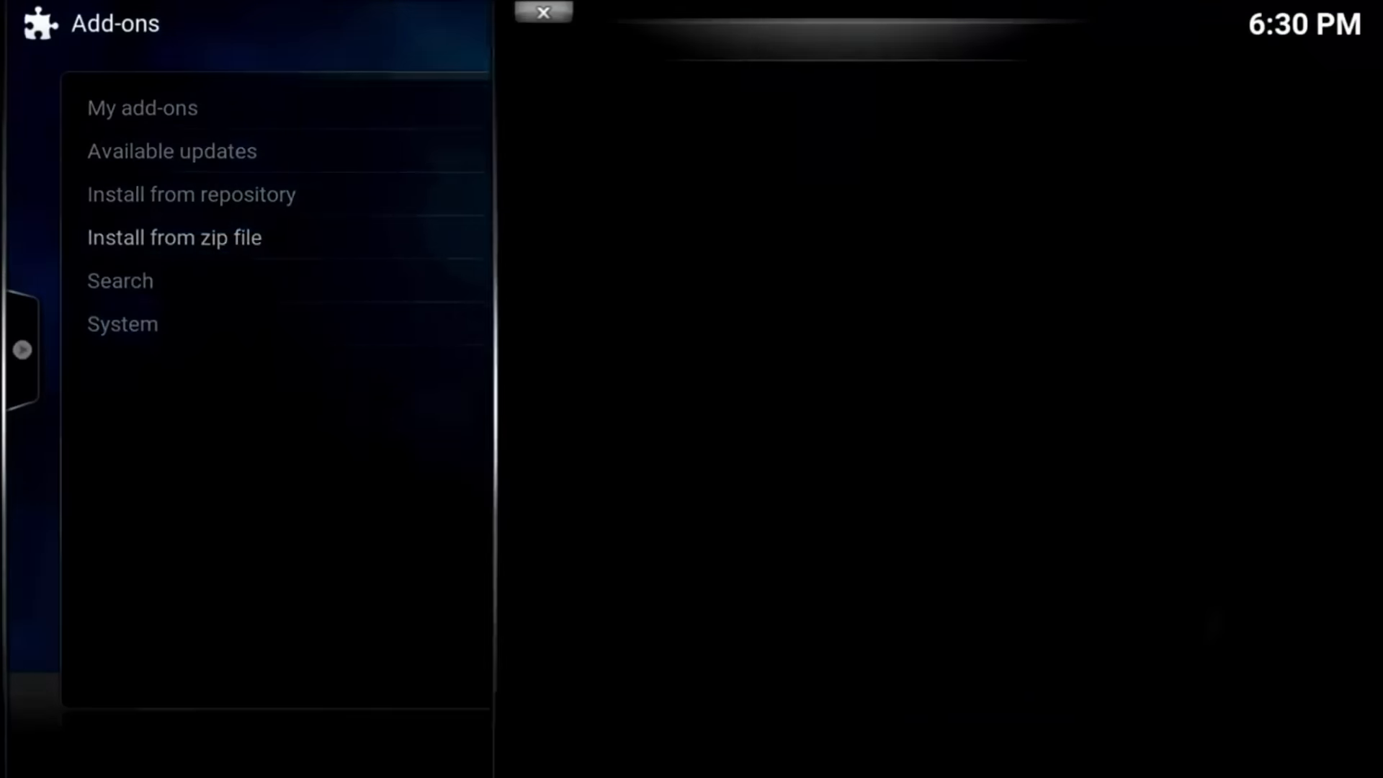
click(173, 236)
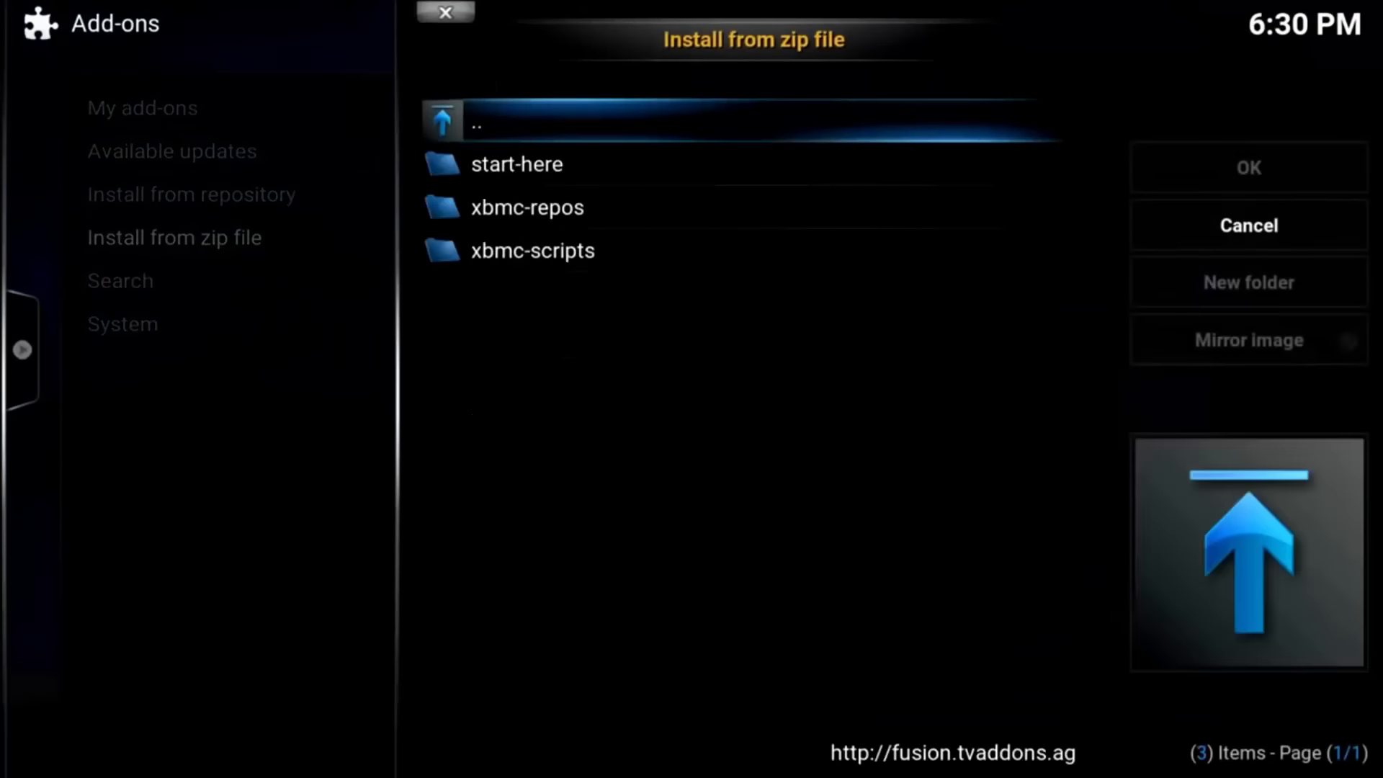
click(517, 164)
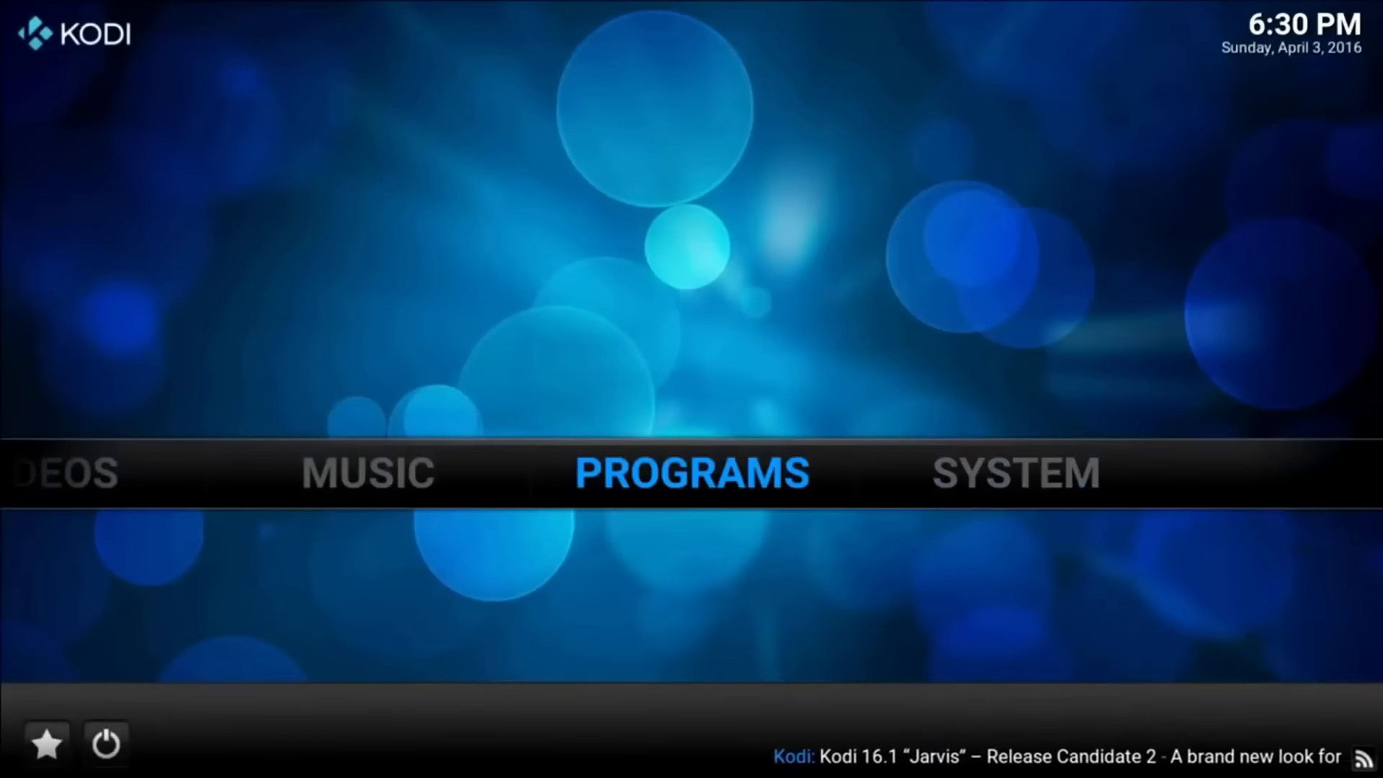
Run the Config Wizard from Program add-ons and let TVADDONS customize the add-ons.
click(691, 474)
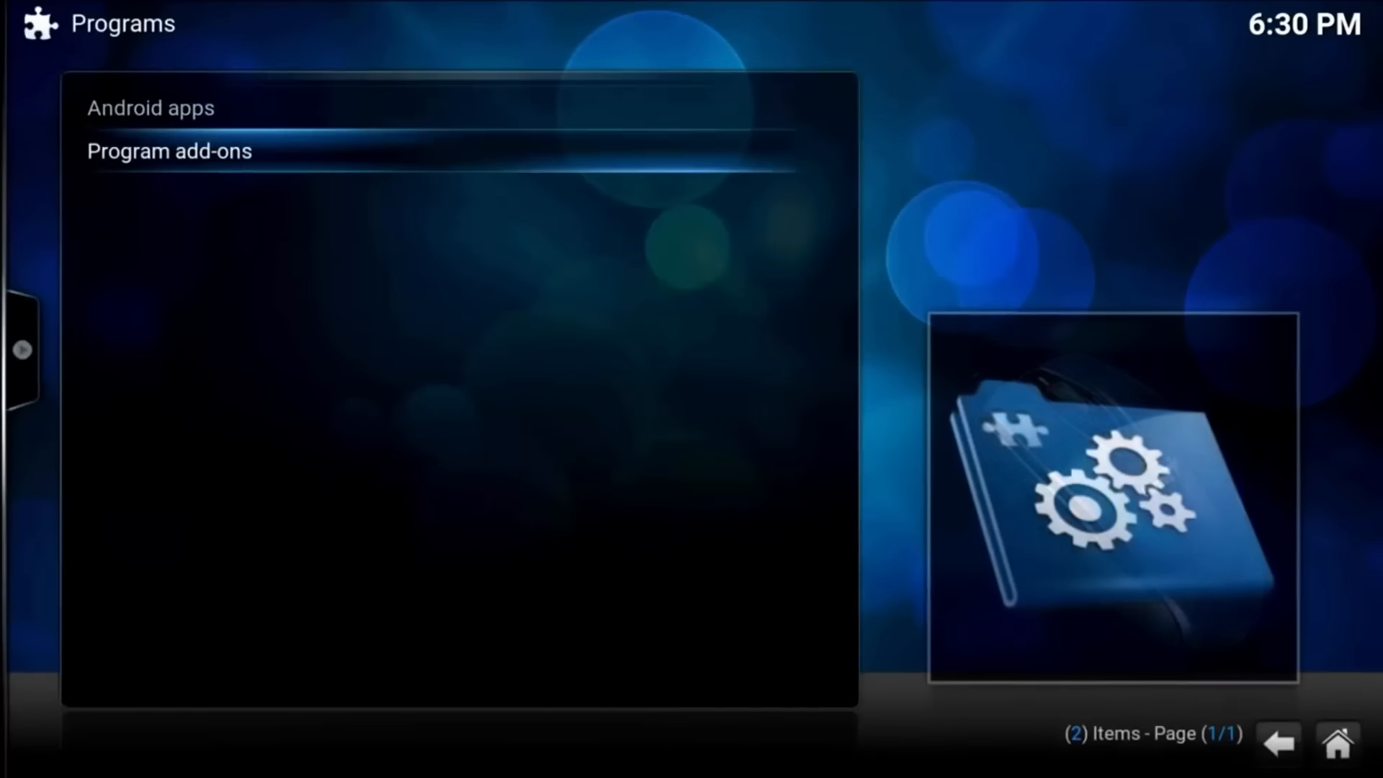
click(169, 151)
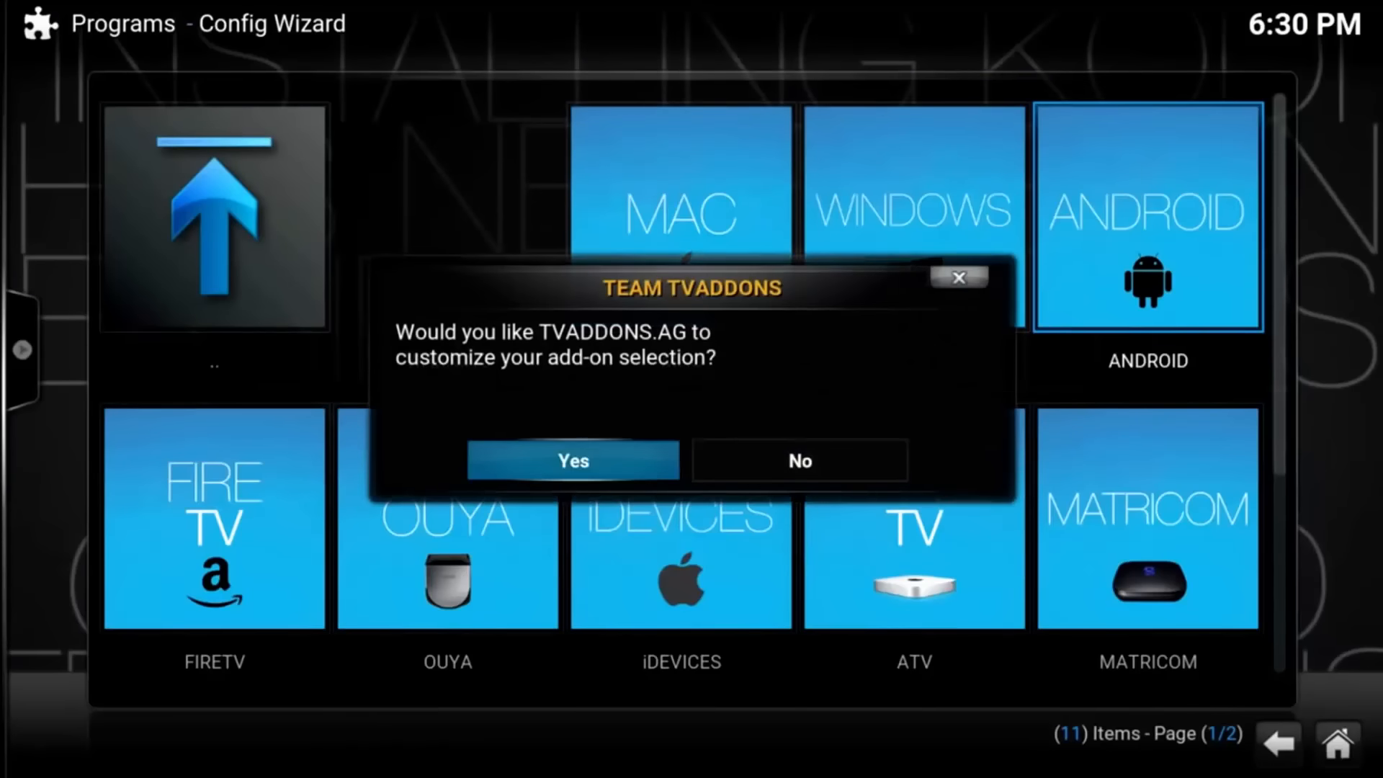
click(572, 460)
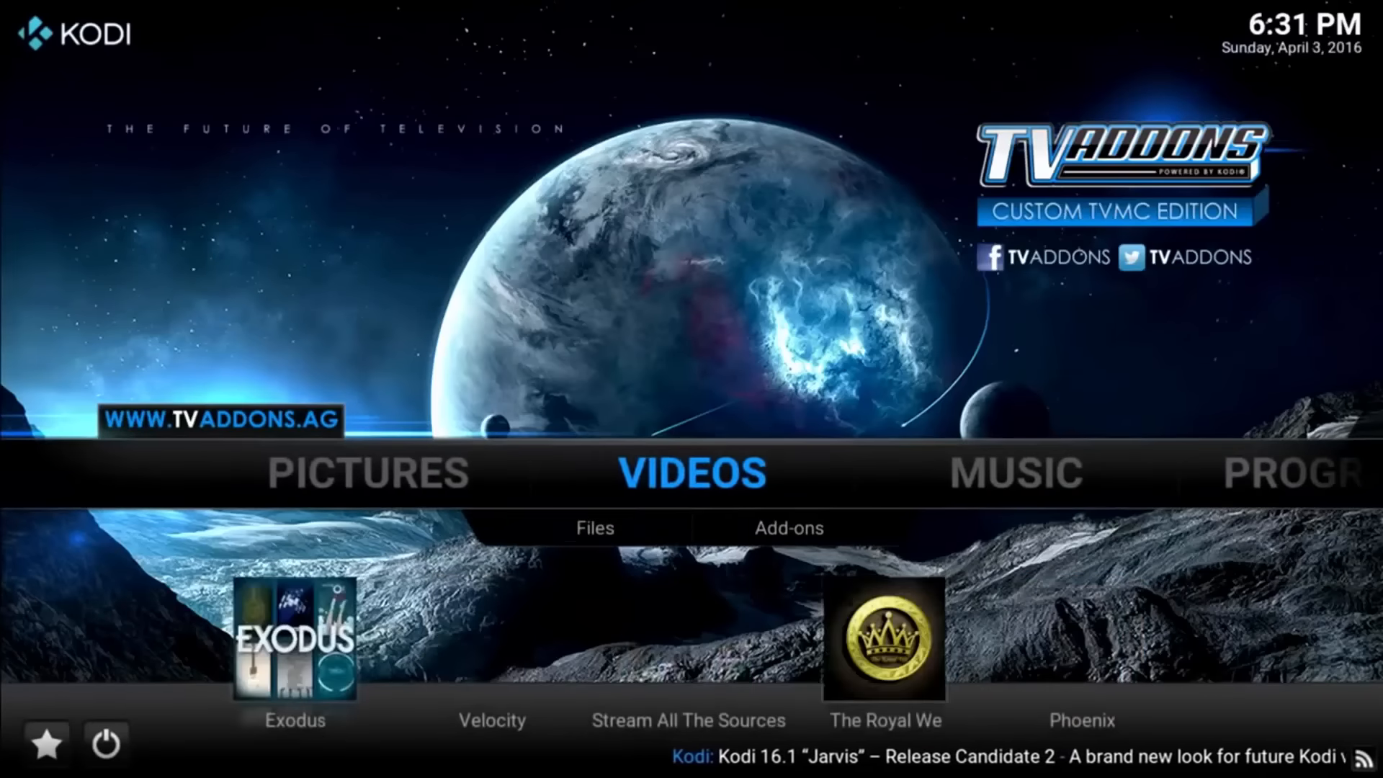
Open the video add-ons list and scroll from 1Channel through to USTVnow Plus.
click(786, 527)
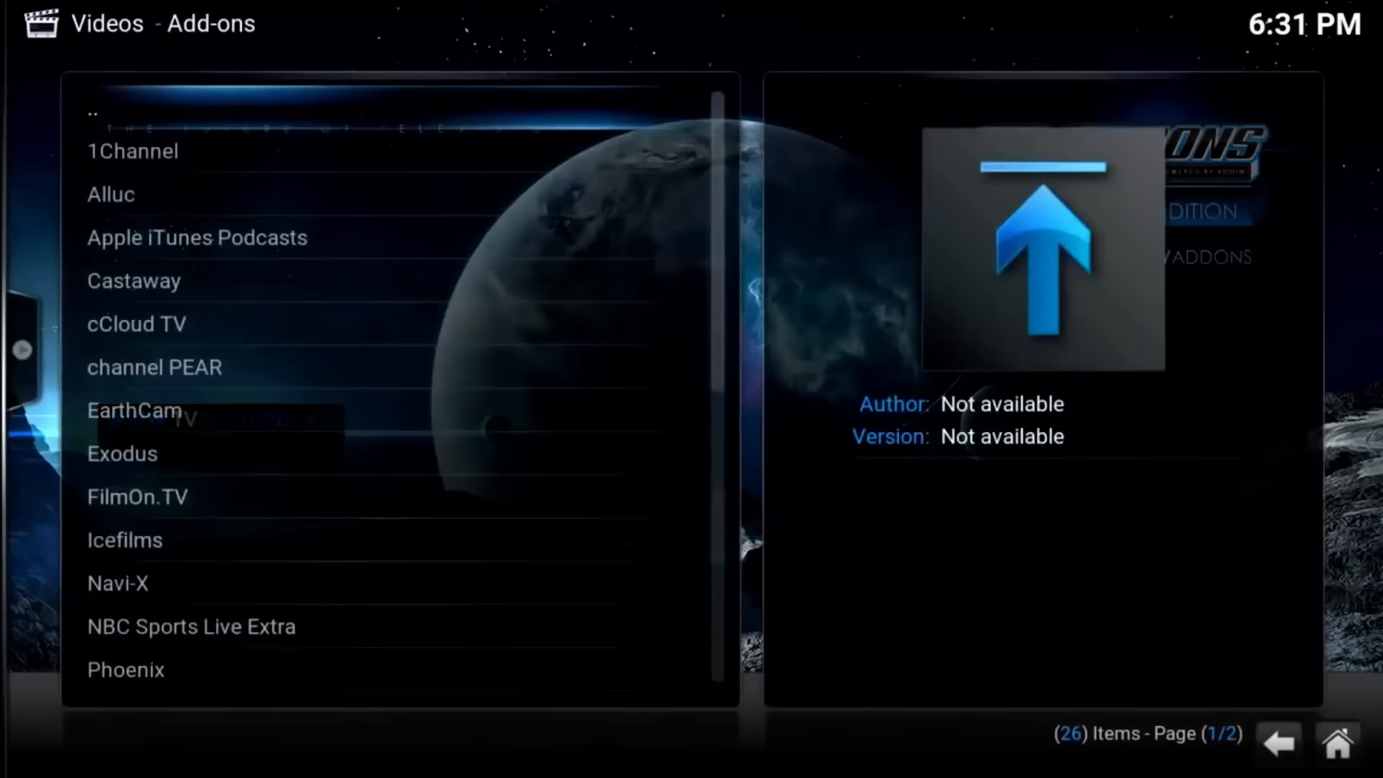
click(137, 323)
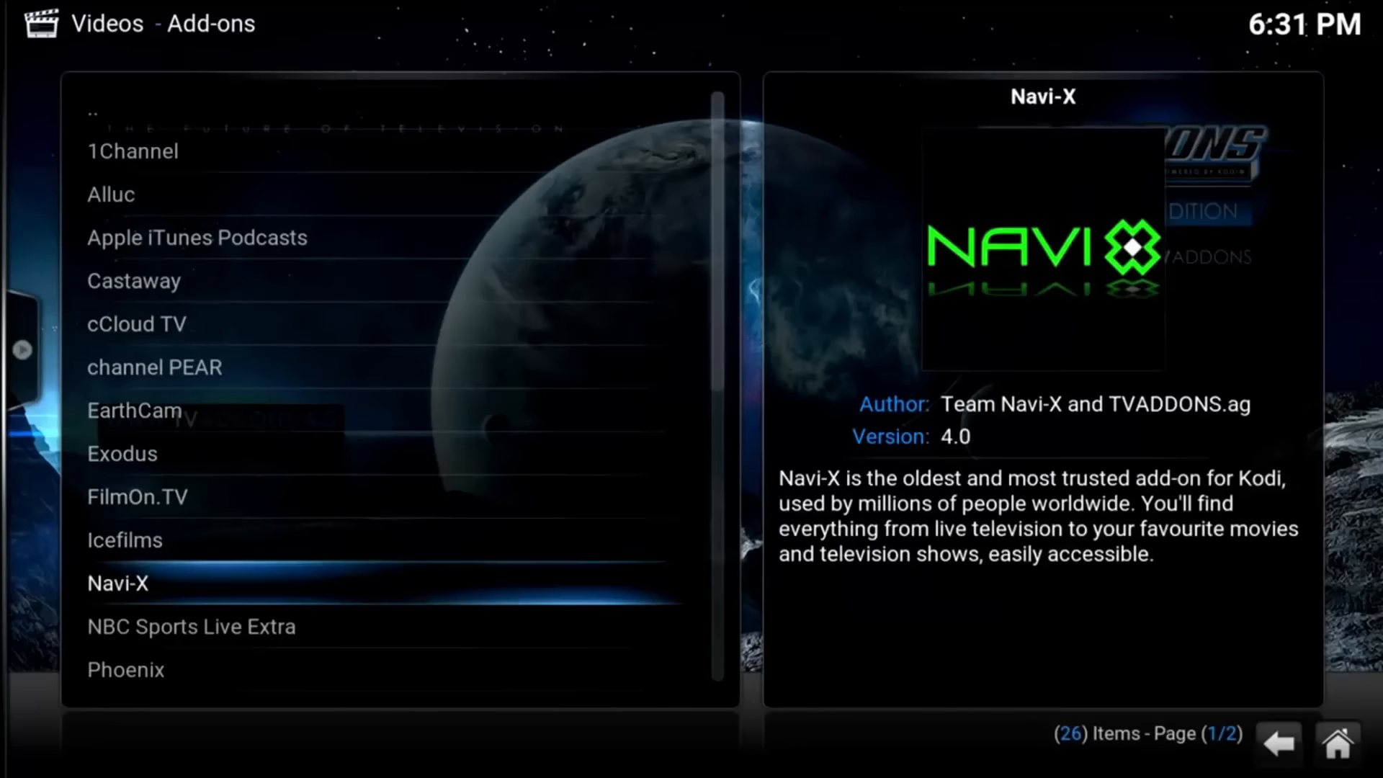
scroll(down, 3)
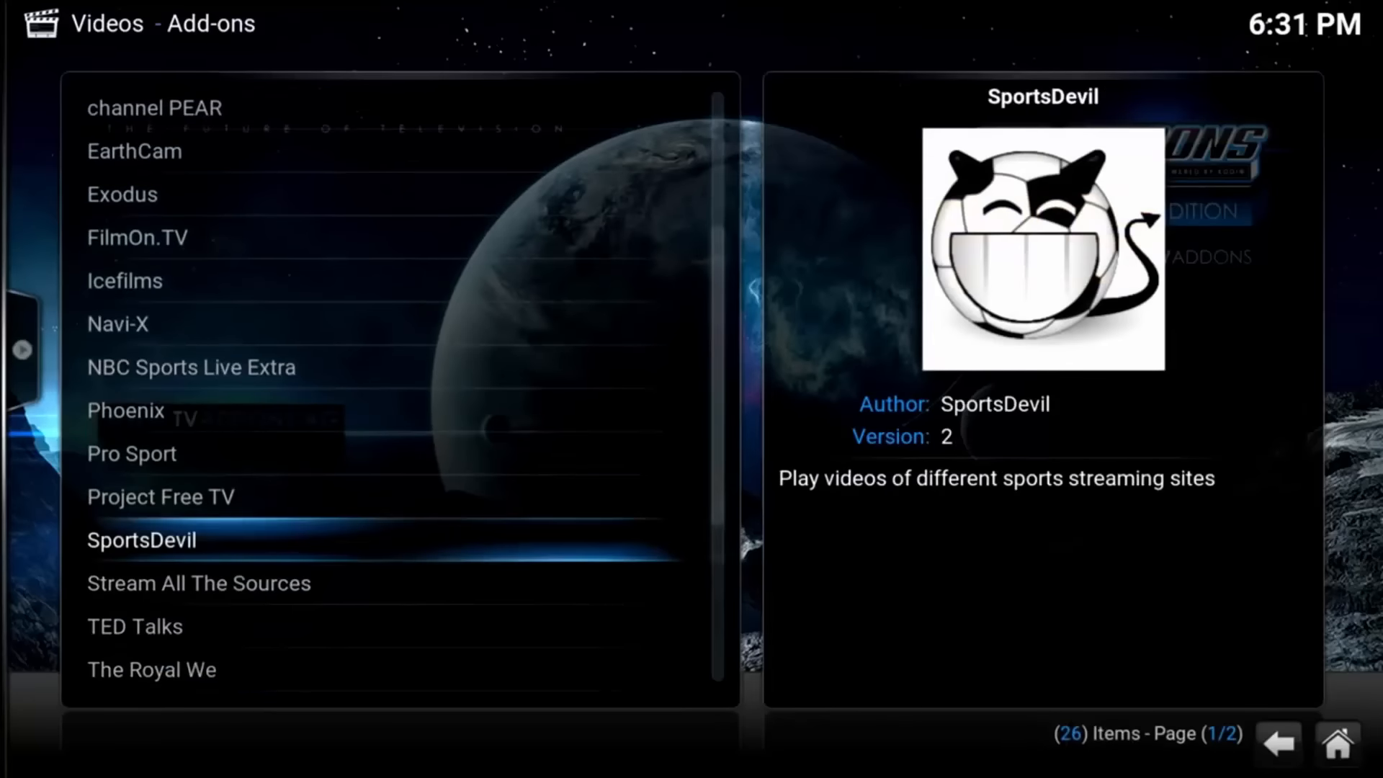
scroll(down, 3)
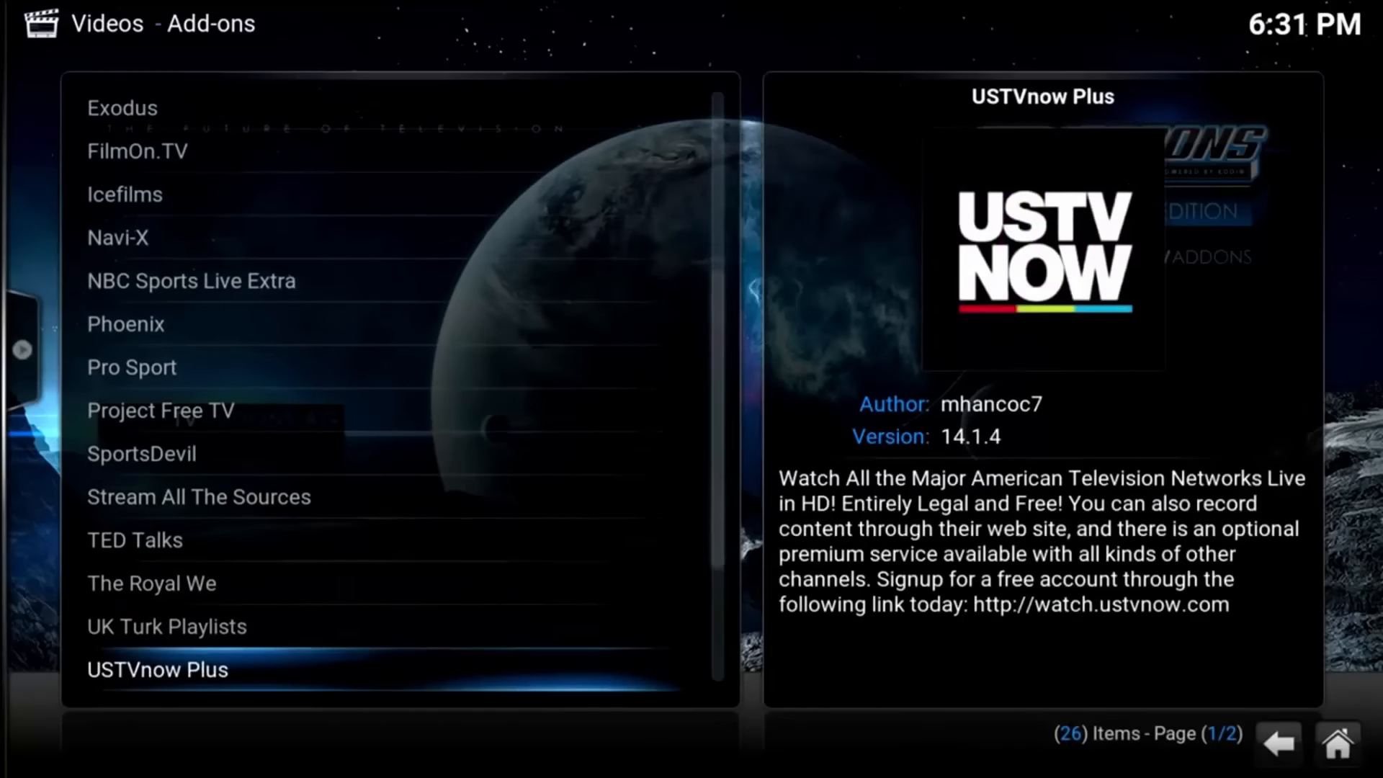